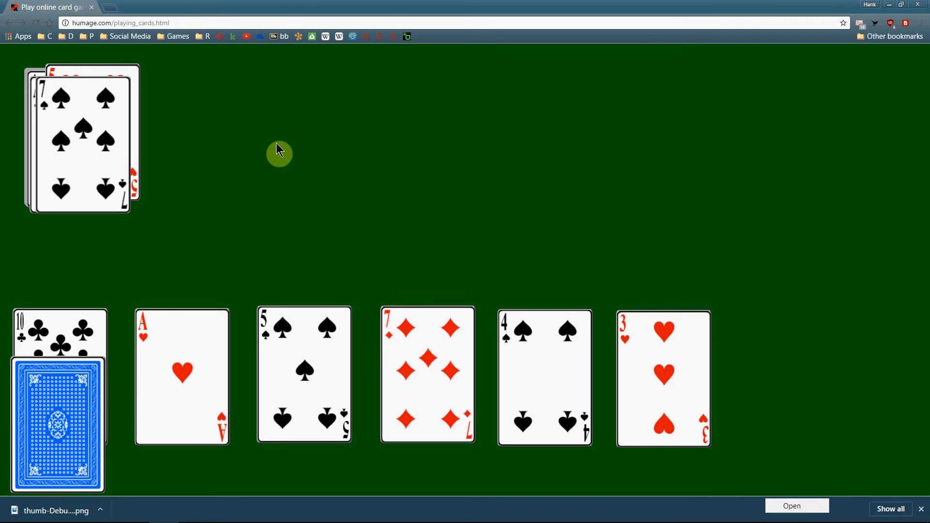
mouse_move(5, 276)
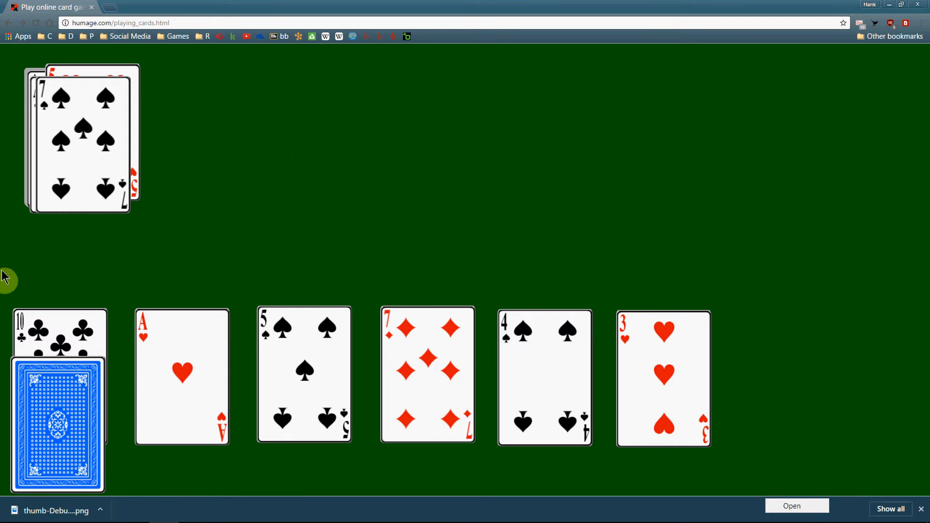
mouse_move(361, 351)
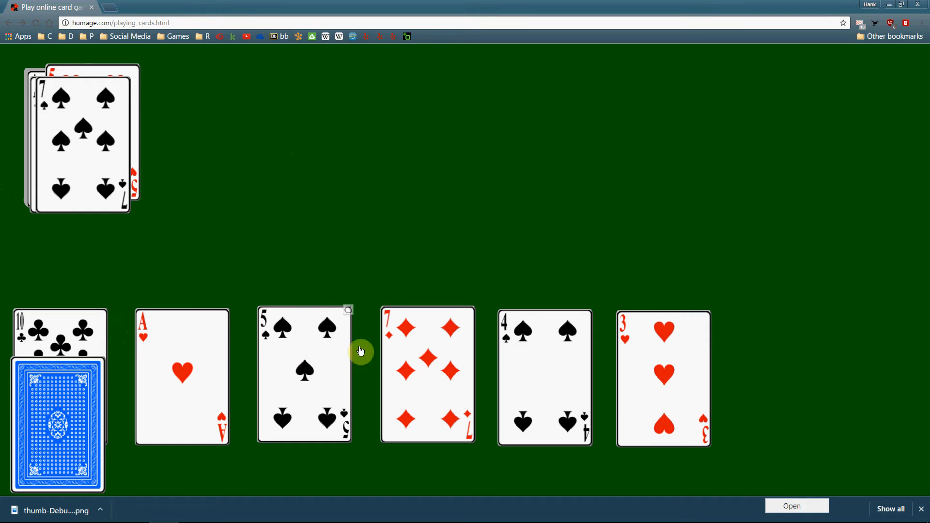
mouse_move(674, 350)
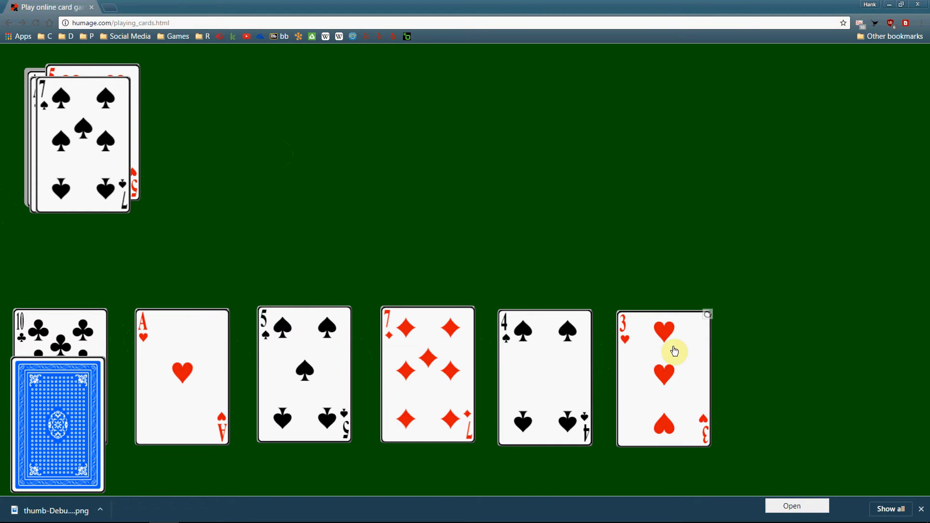
mouse_move(347, 351)
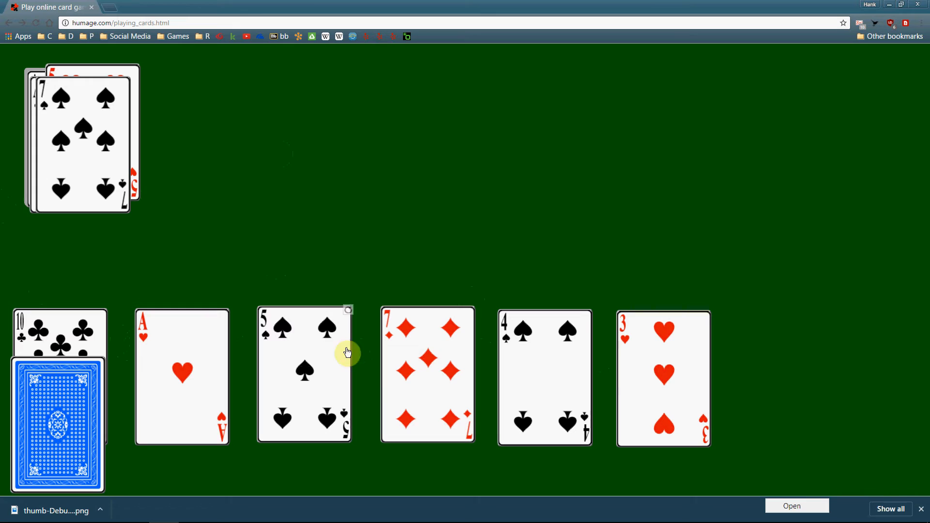
mouse_move(518, 355)
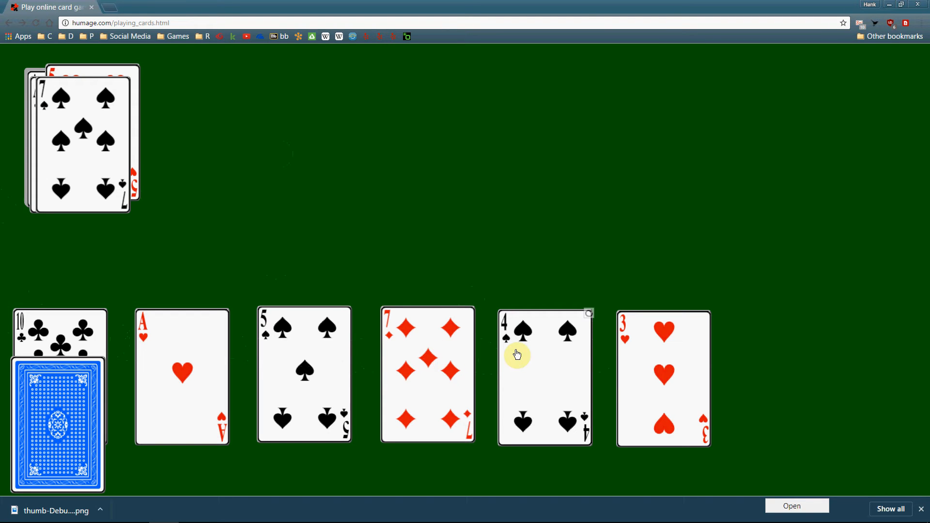
mouse_move(562, 369)
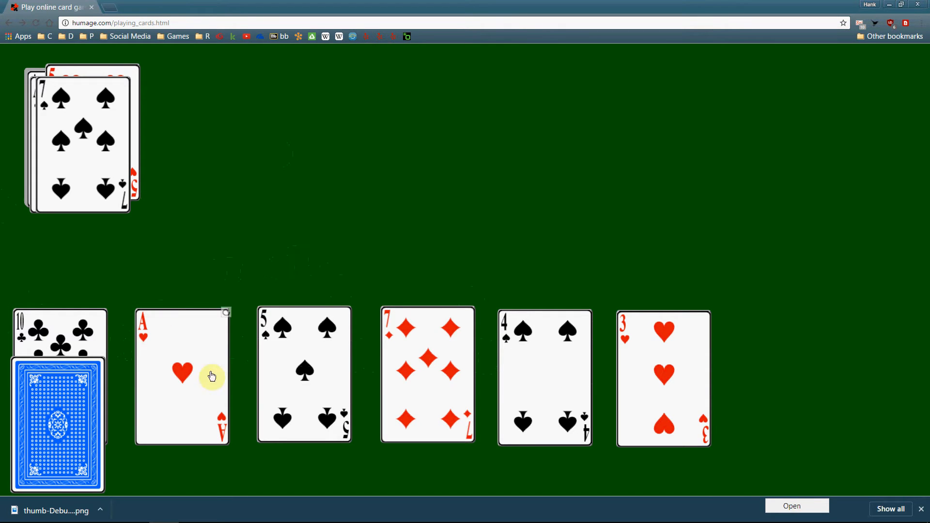
mouse_move(251, 384)
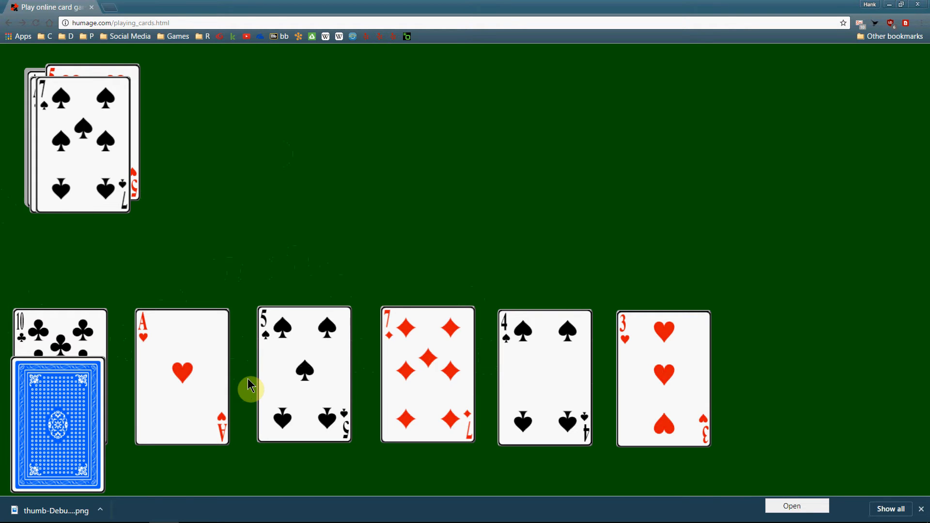
mouse_move(218, 301)
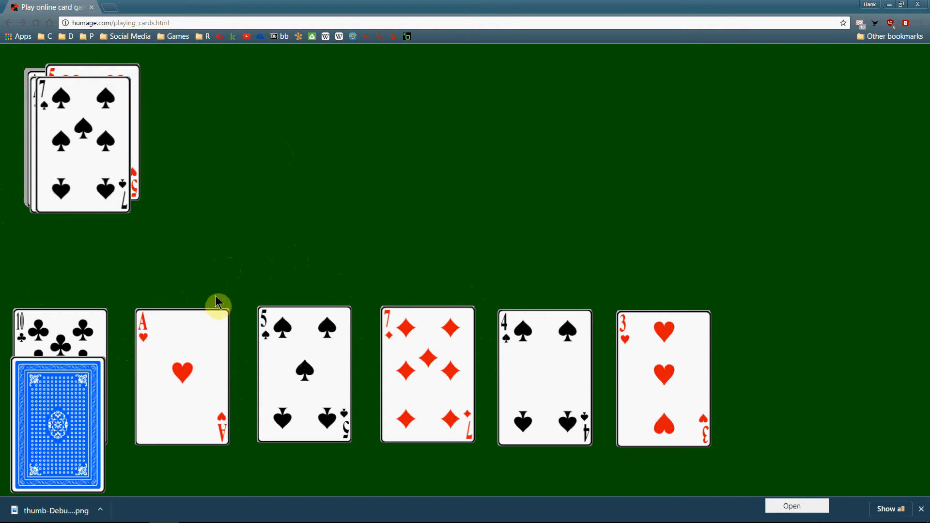
mouse_move(235, 291)
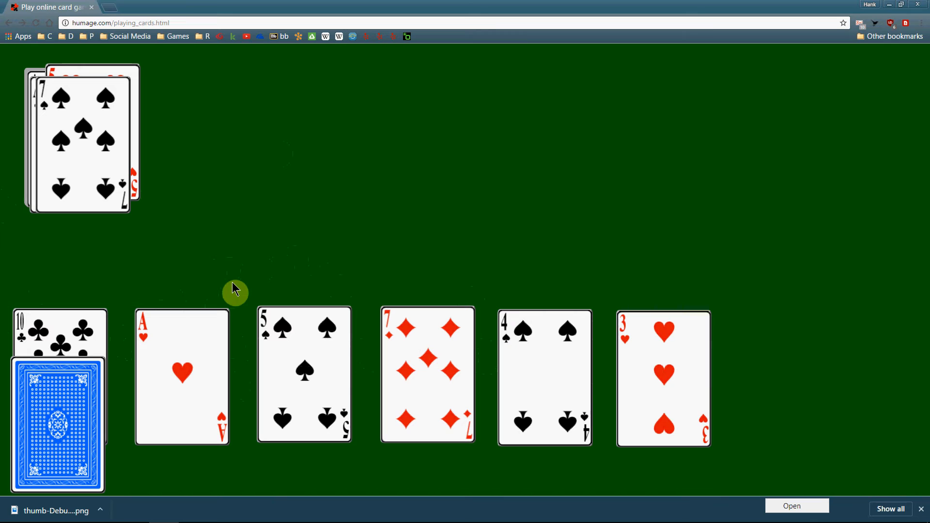
mouse_move(196, 356)
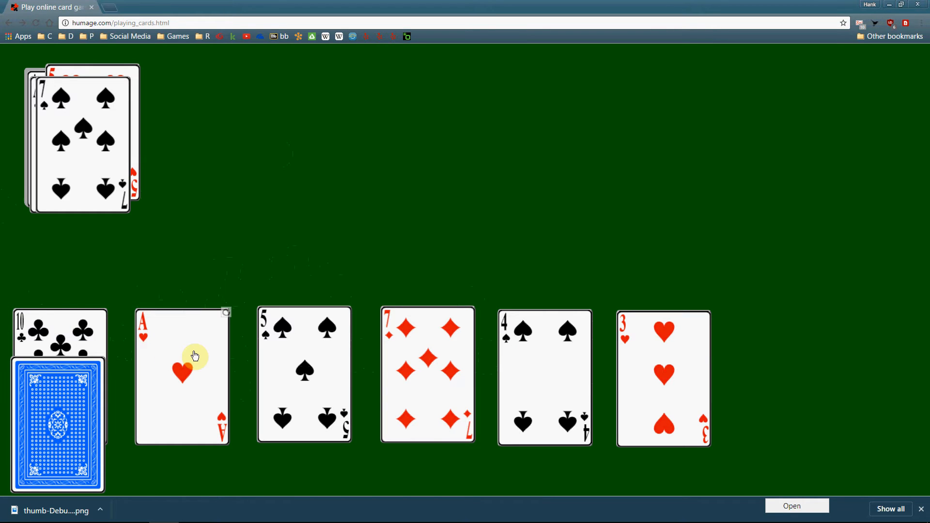
mouse_move(163, 361)
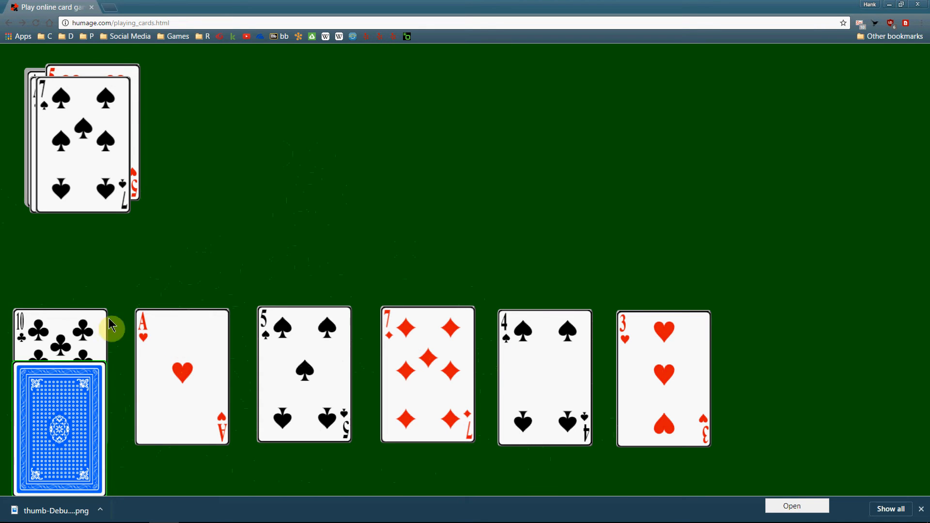
mouse_move(182, 395)
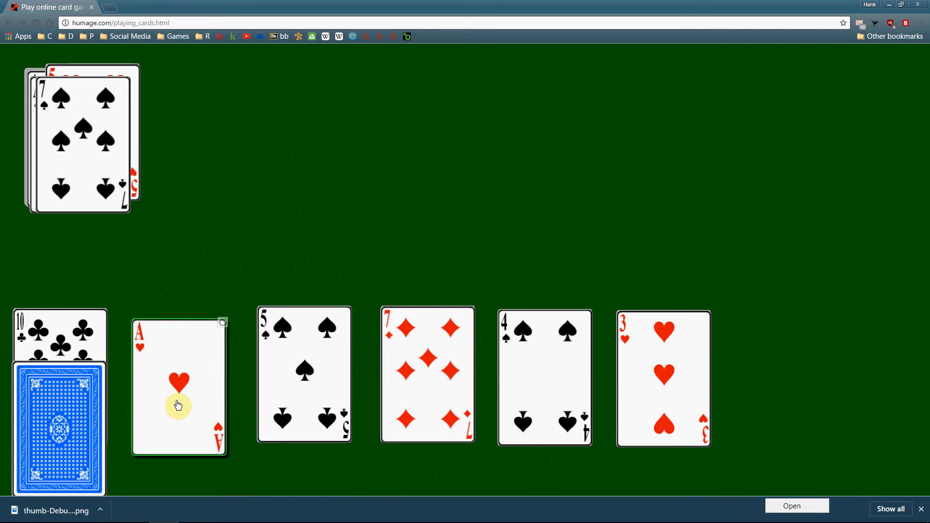
Step: Lift the Ace of hearts out of the bottom row so it sits above it
drag(179, 386, 212, 198)
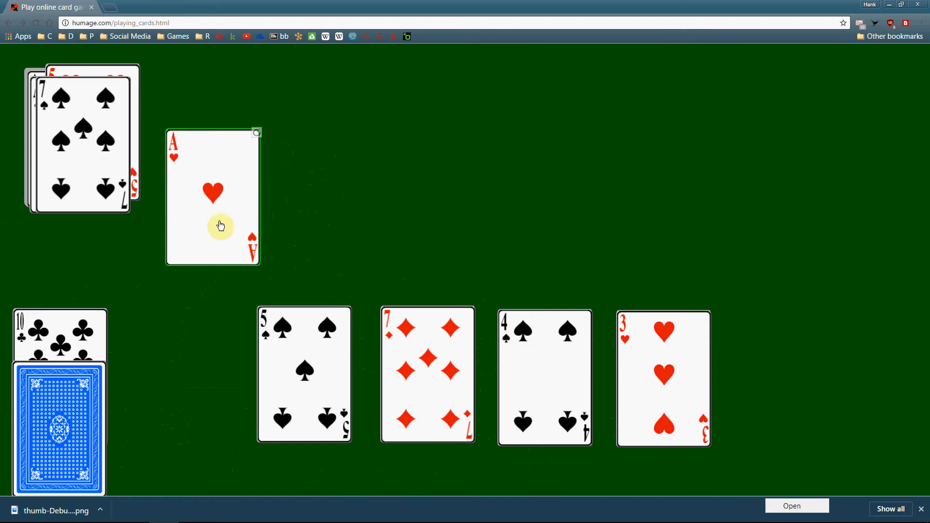
mouse_move(201, 218)
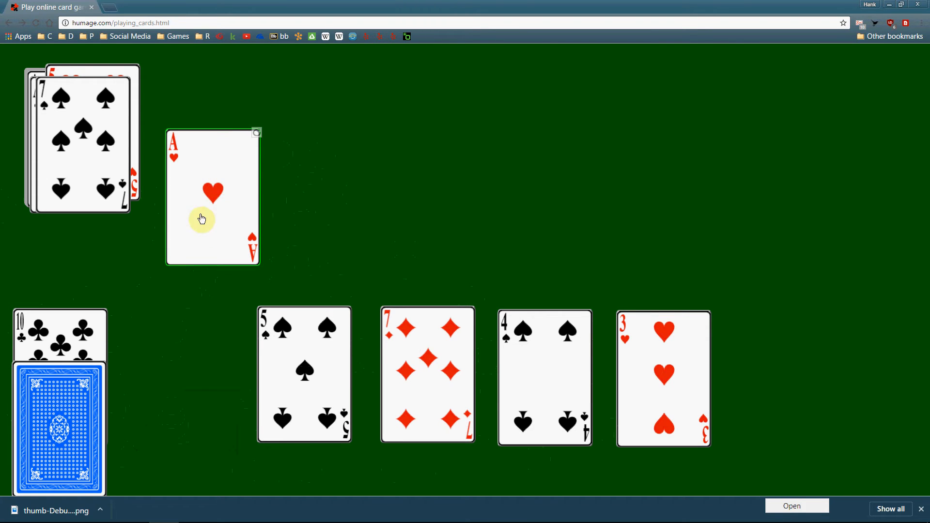
mouse_move(220, 191)
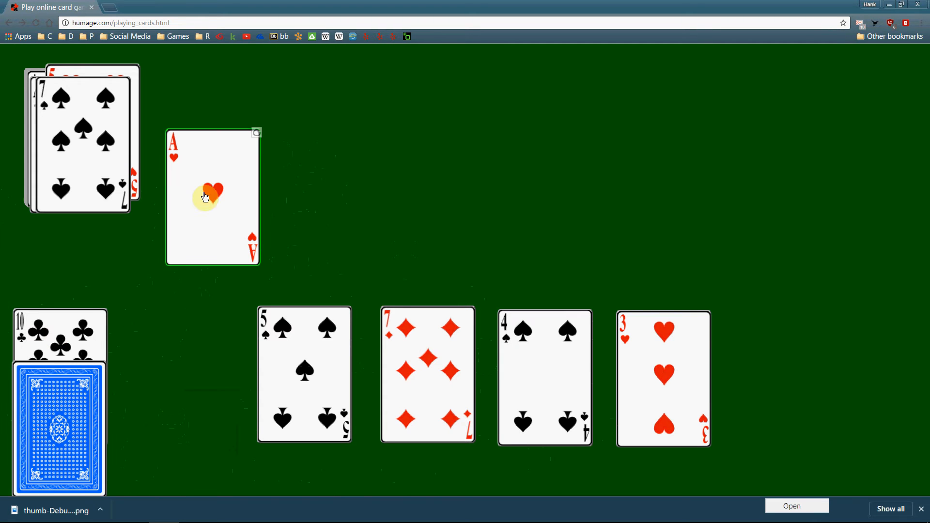
mouse_move(202, 229)
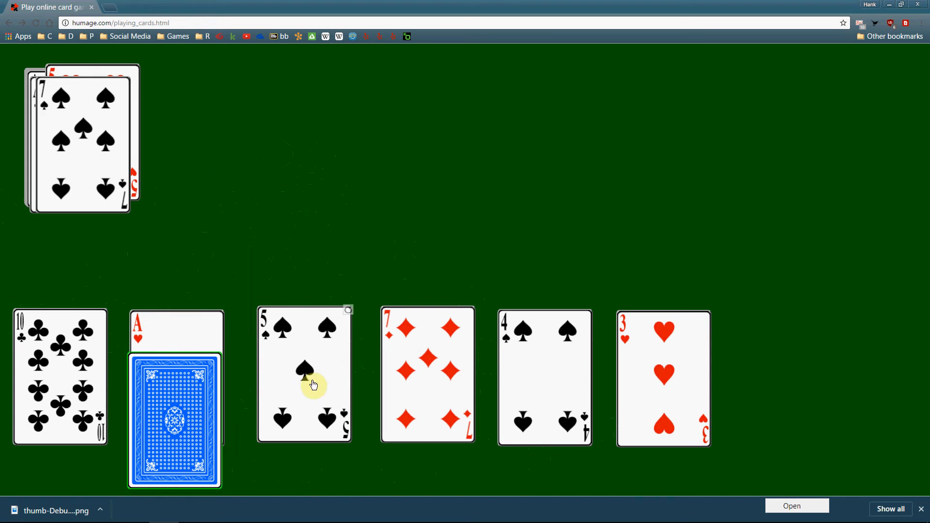
Step: Lift the 5 of spades, shift the 10 of clubs right, and drop the 5 into the first slot
drag(304, 385, 299, 242)
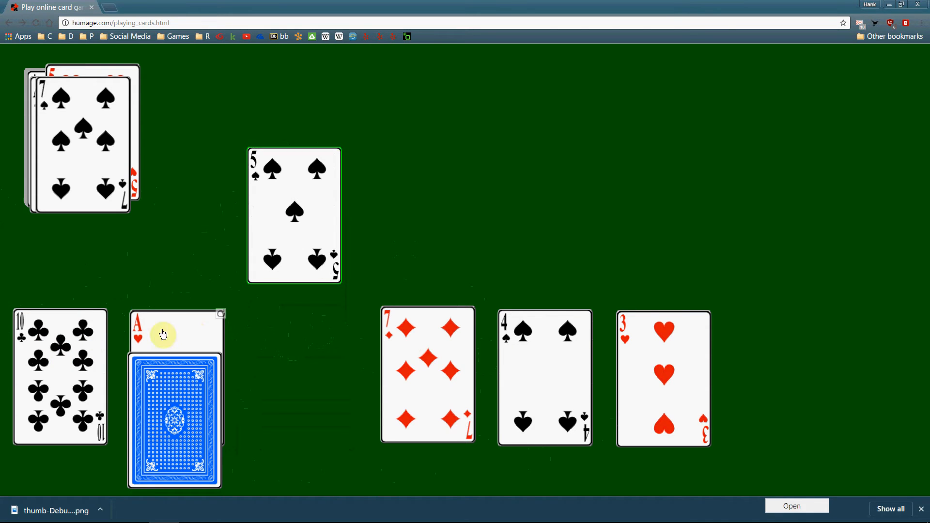
mouse_move(314, 325)
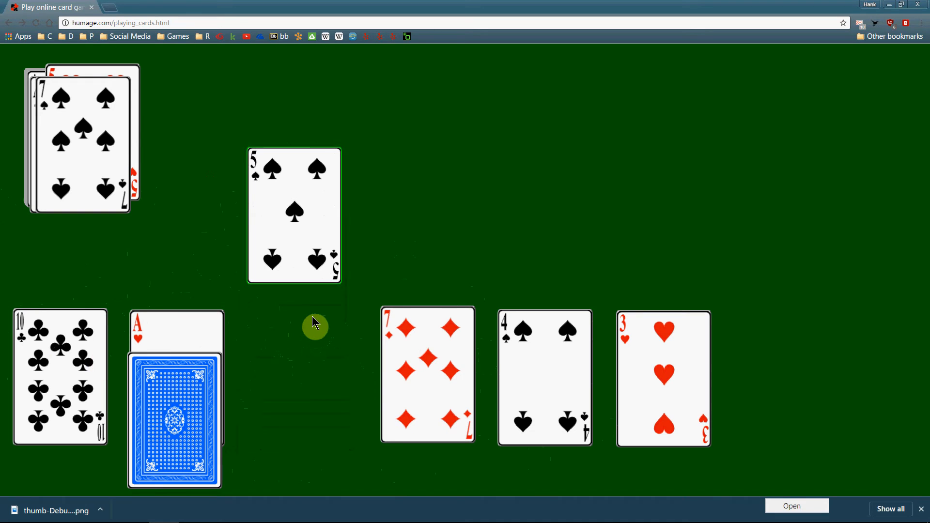
mouse_move(287, 313)
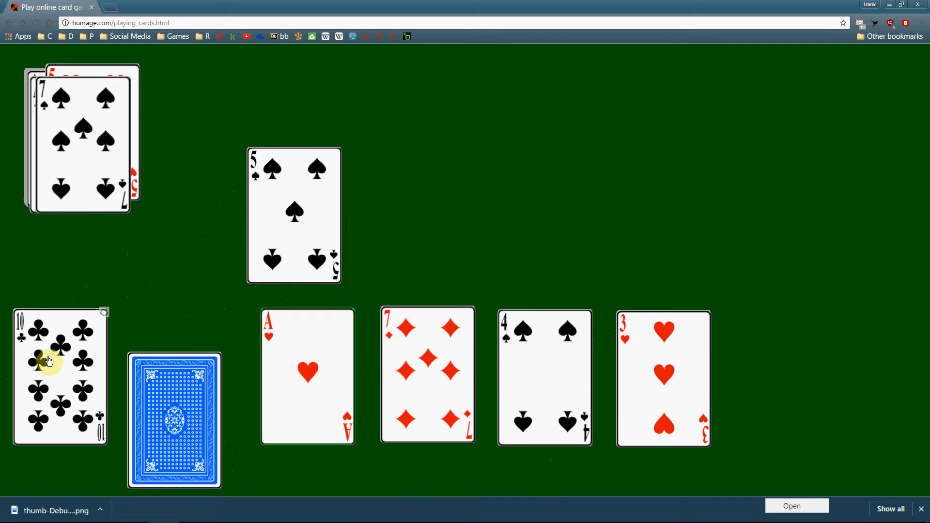
drag(49, 361, 166, 362)
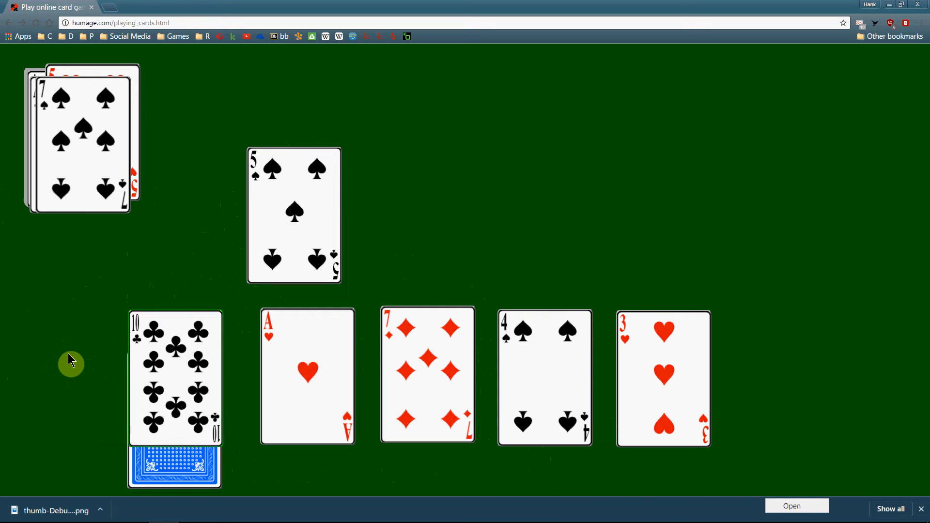
mouse_move(16, 356)
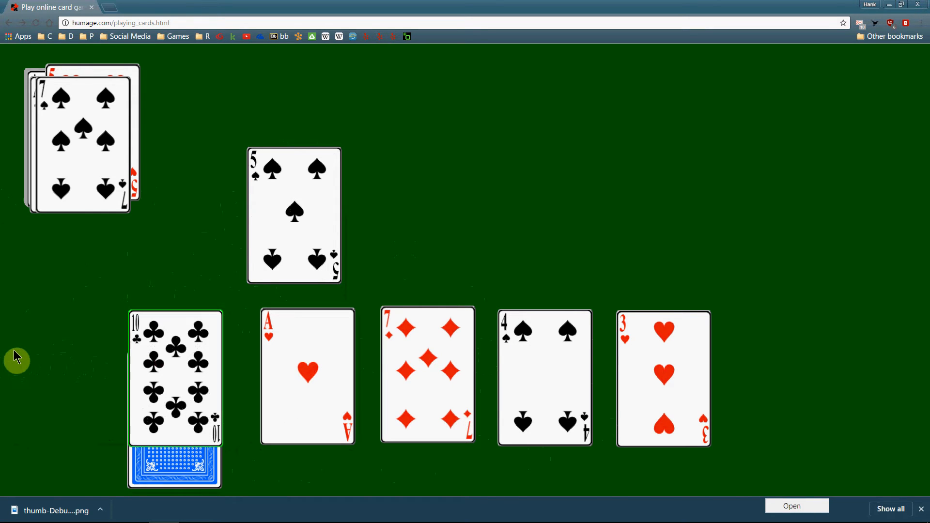
mouse_move(43, 374)
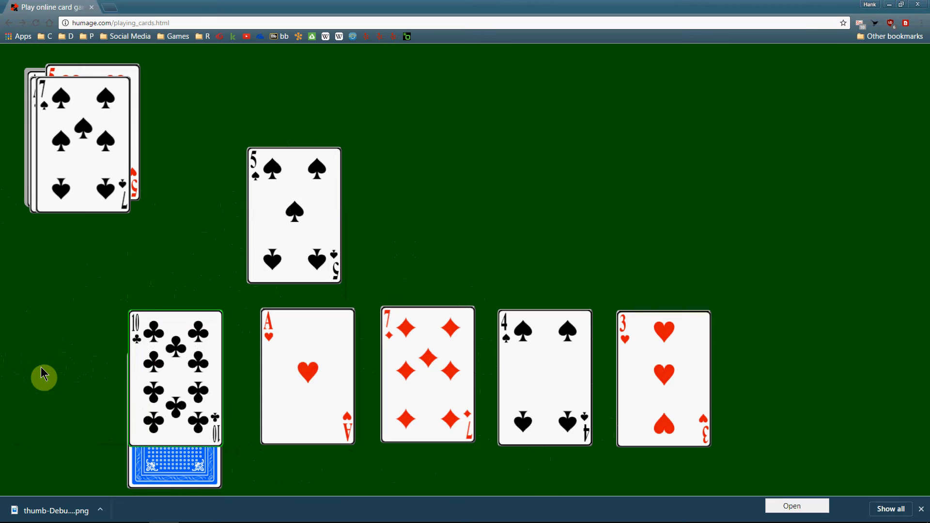
mouse_move(292, 189)
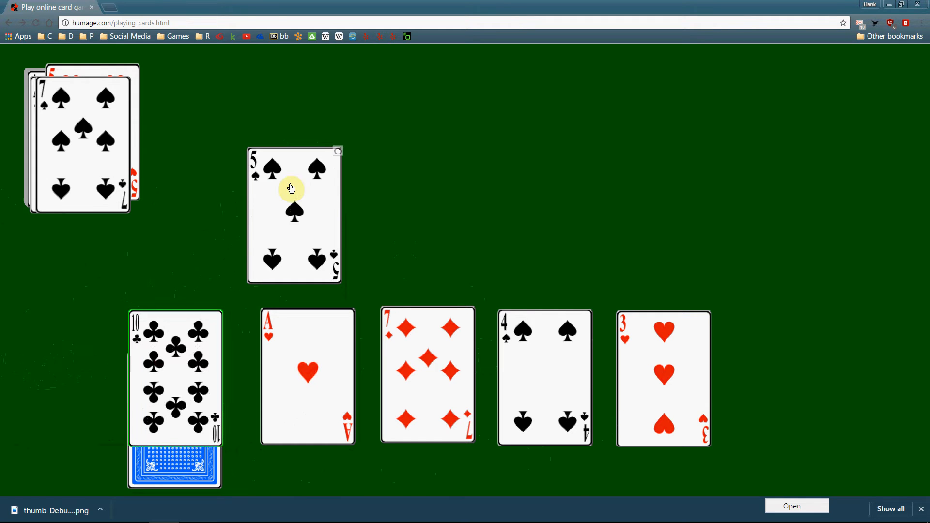
mouse_move(297, 187)
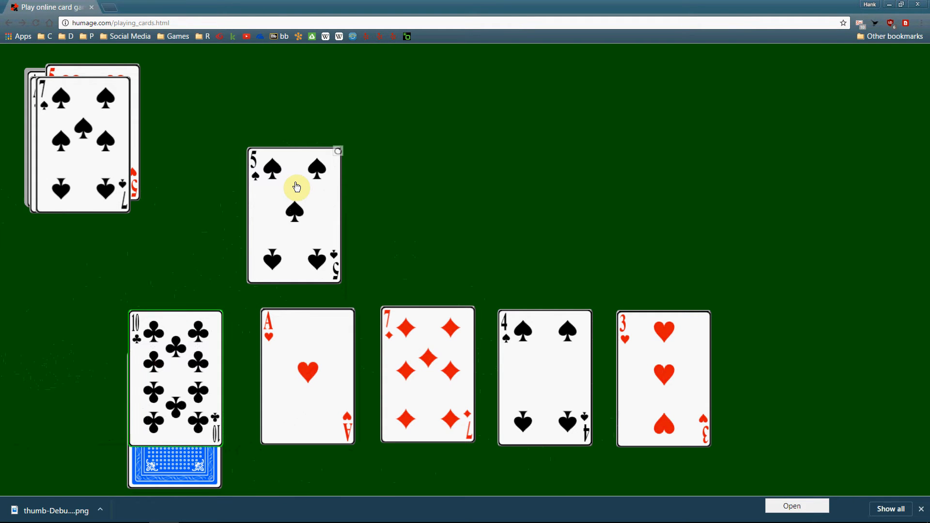
drag(297, 187, 72, 289)
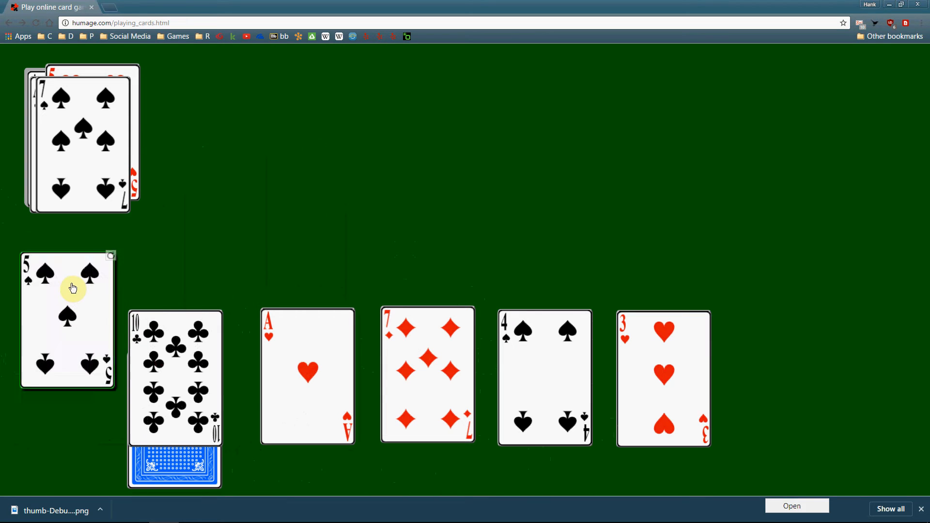
drag(73, 289, 305, 240)
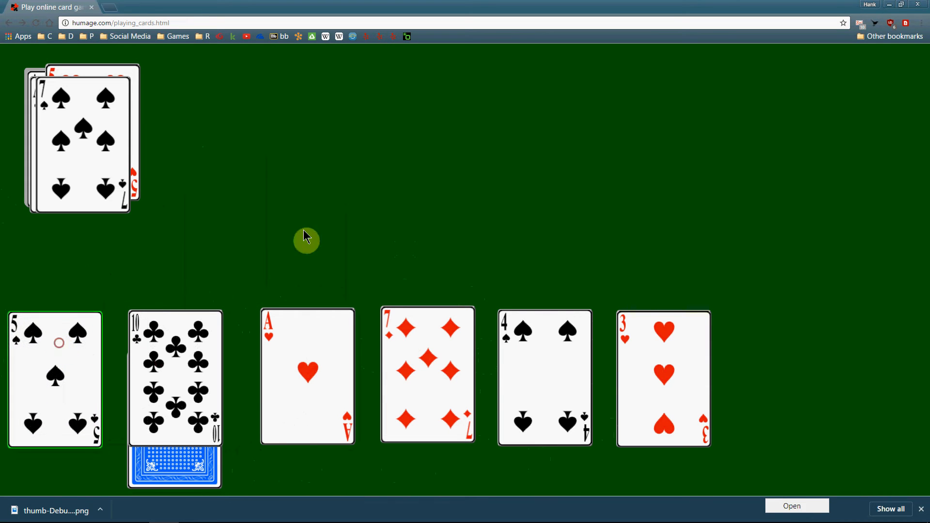
mouse_move(346, 211)
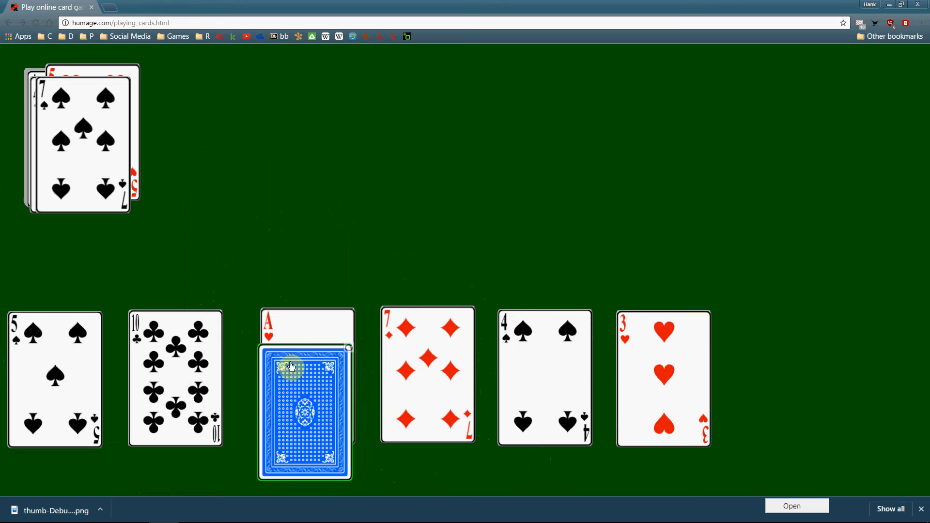
Step: Move the face-down placeholder under the ace of hearts and lift the 7 of diamonds
drag(428, 376, 420, 223)
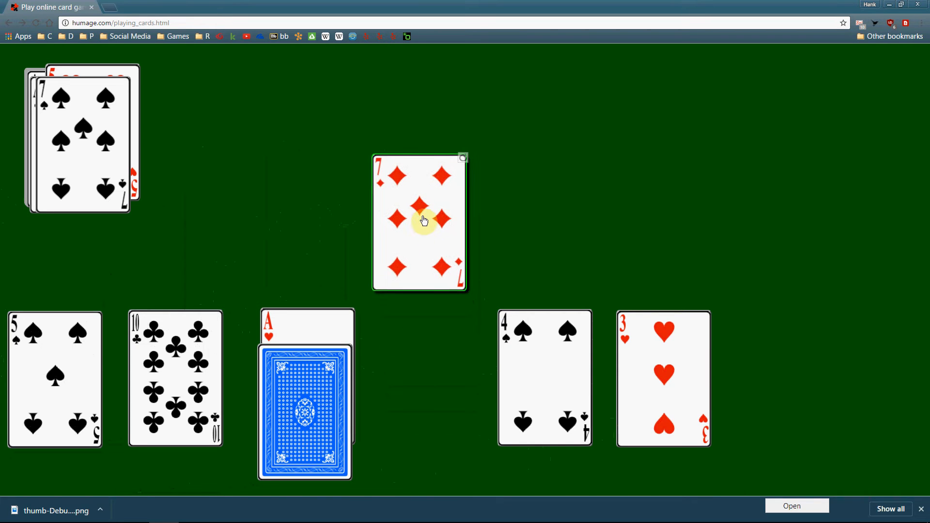
drag(424, 221, 429, 189)
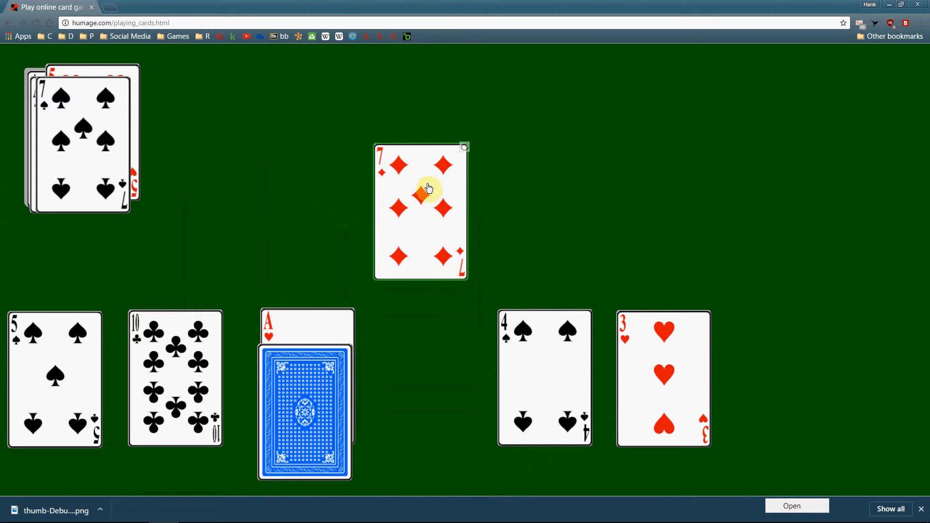
mouse_move(396, 213)
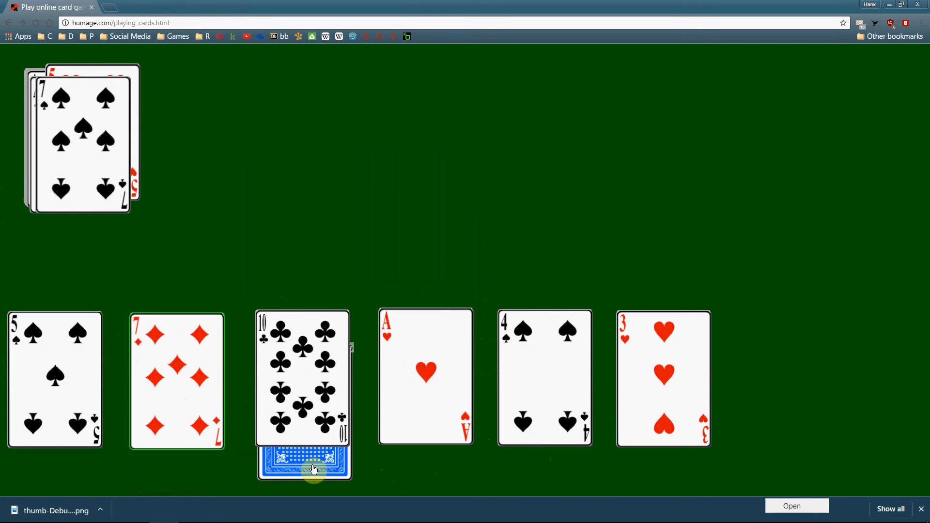
Step: Place the placeholder under the ace, lift the ace of hearts and put it back
drag(314, 469, 427, 413)
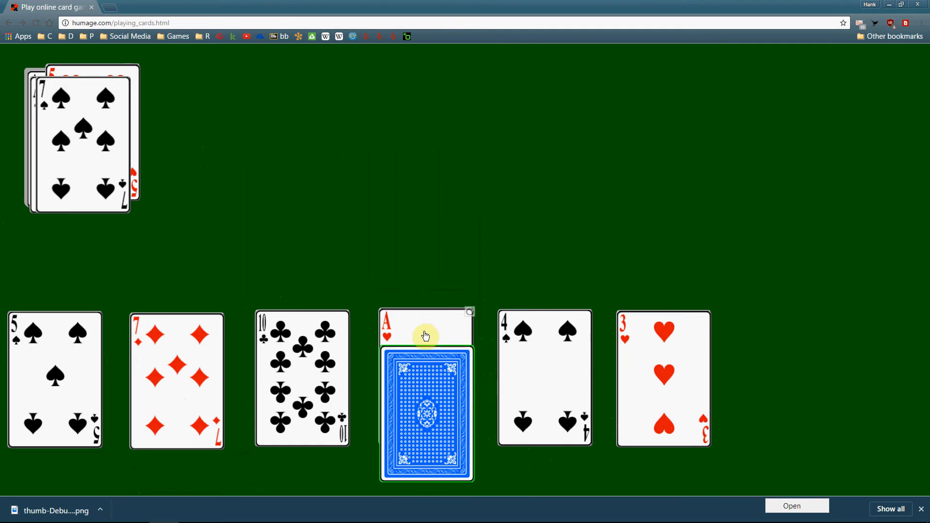
drag(426, 328, 425, 190)
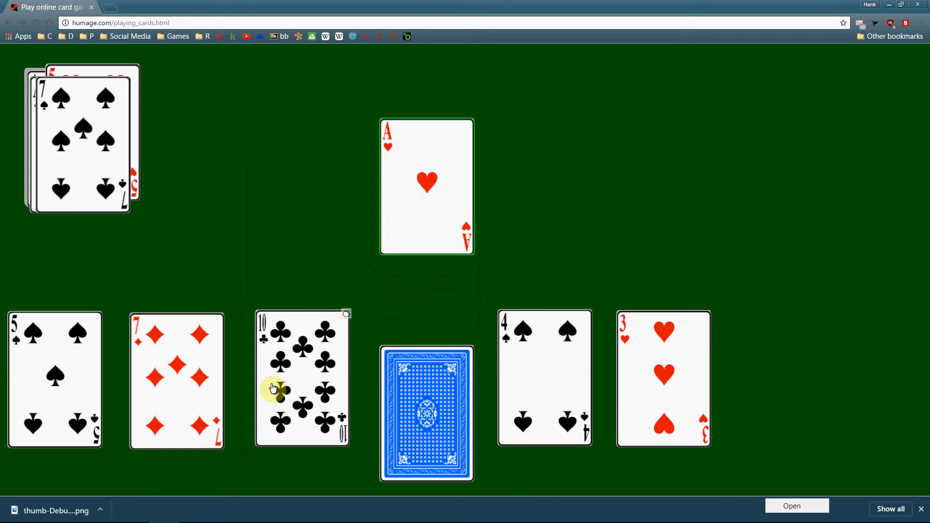
drag(426, 187, 426, 380)
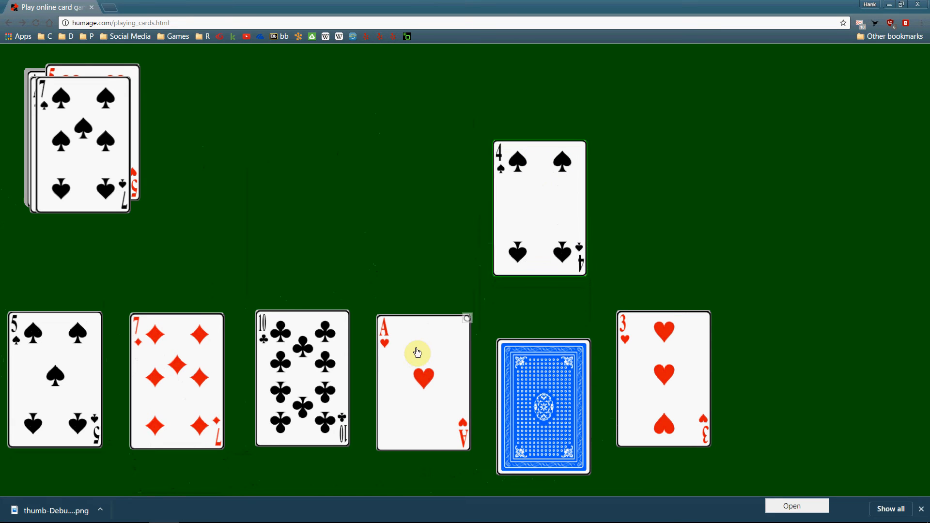
Step: Shift the ace and 7 of diamonds right and drop the 4 of spades into the first slot
drag(424, 349, 528, 361)
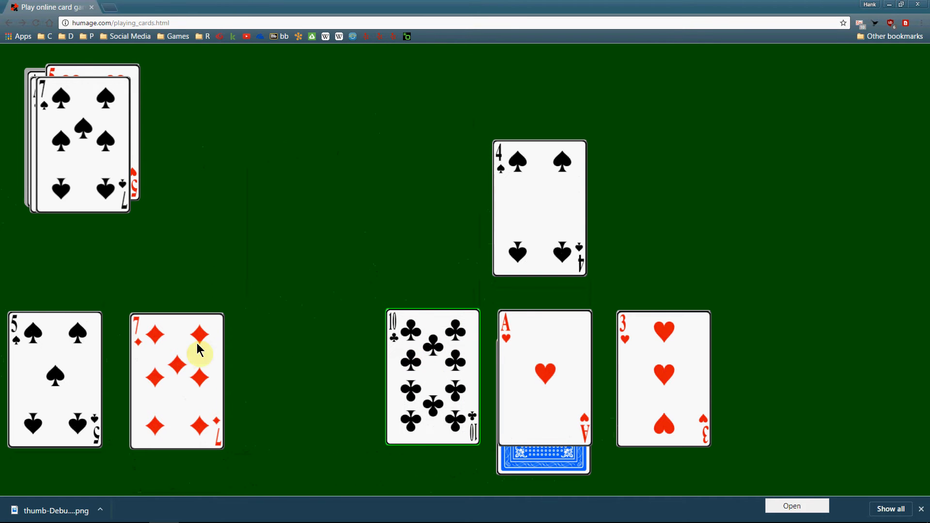
drag(199, 350, 319, 361)
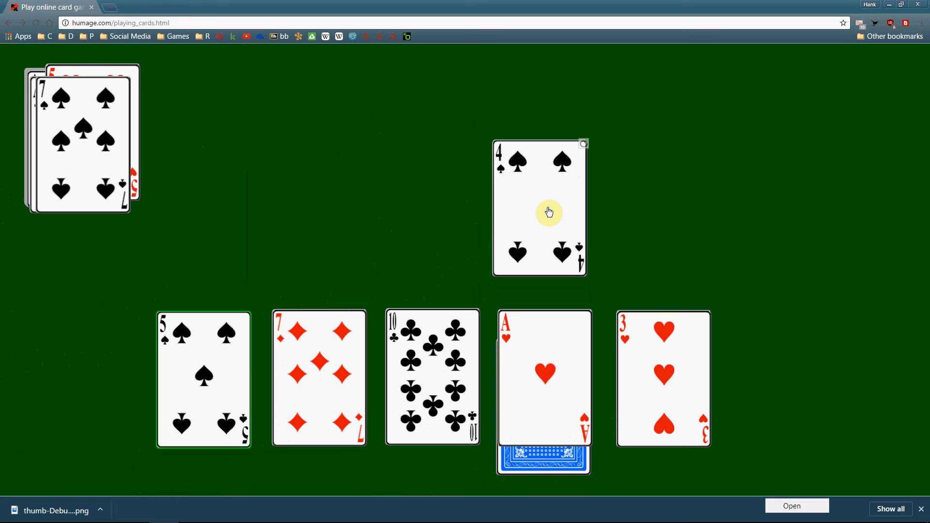
drag(548, 212, 96, 385)
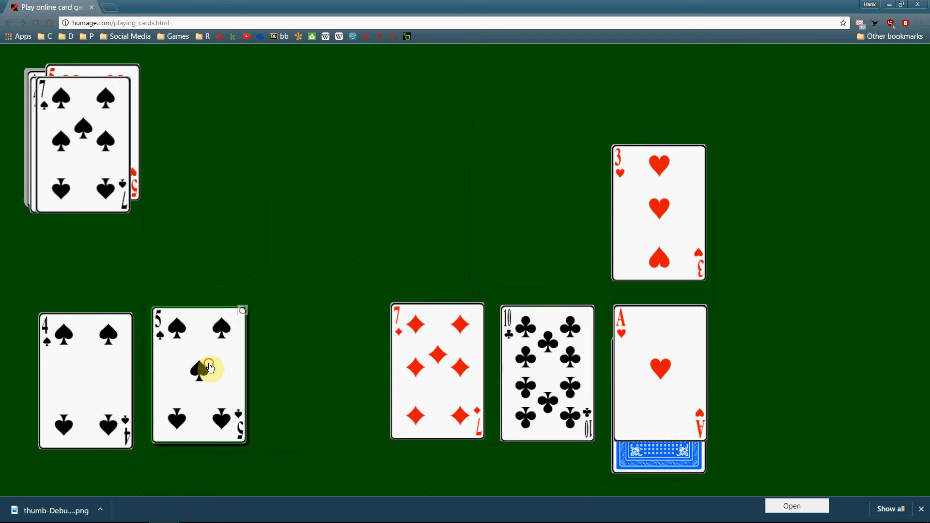
Step: Shift the 5 of spades right and set the 3 of hearts into the leftmost slot
drag(198, 374, 324, 374)
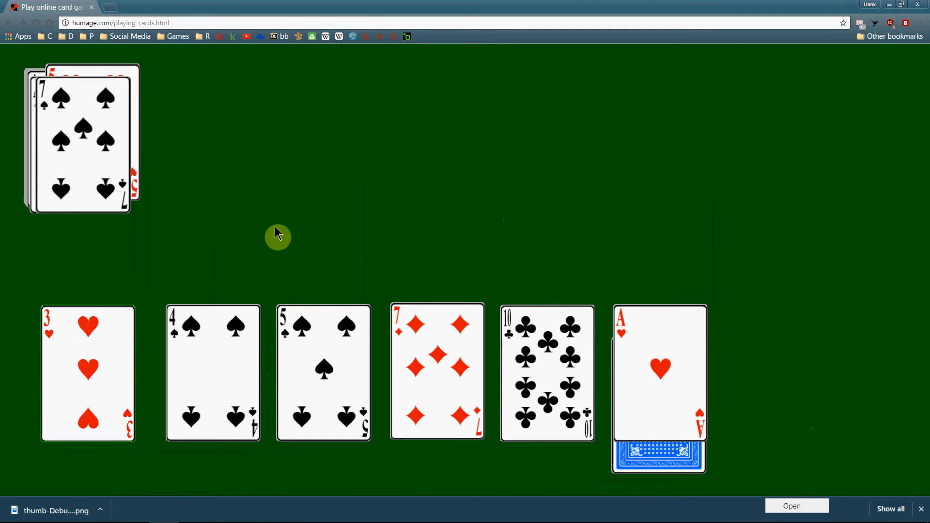
click(88, 372)
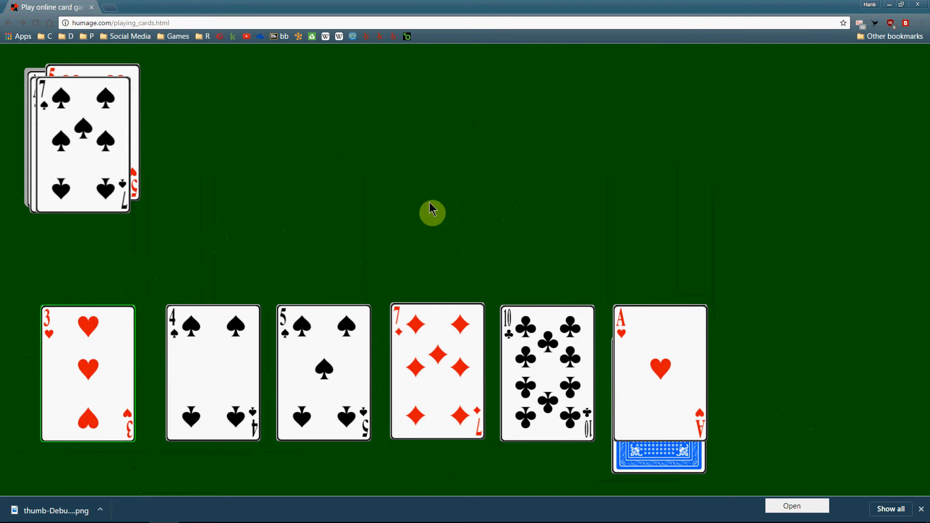
mouse_move(442, 368)
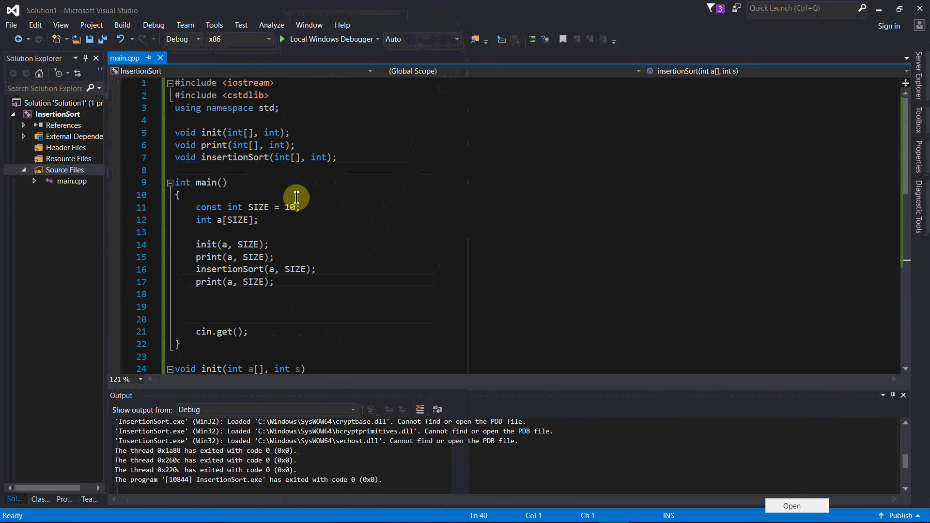
Step: Highlight init's uses, then comment out the insertionSort call in main with //
click(209, 132)
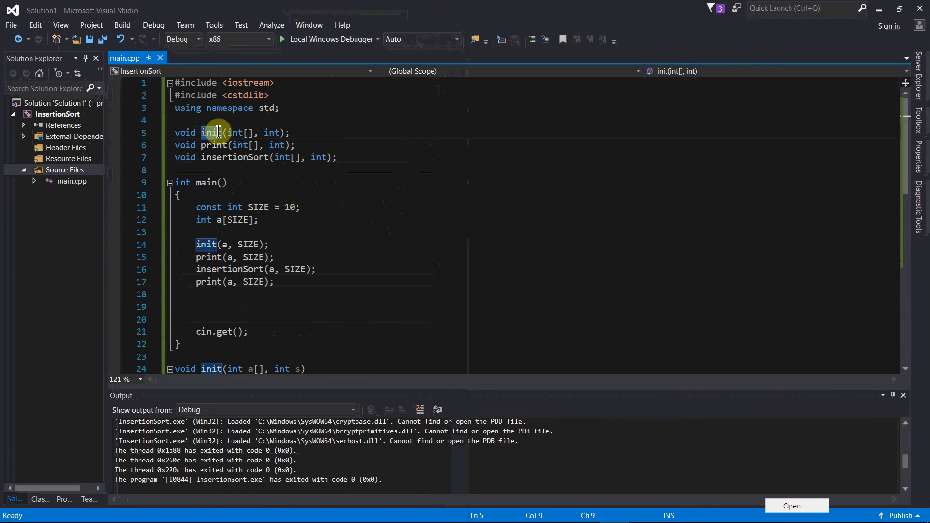
mouse_move(270, 231)
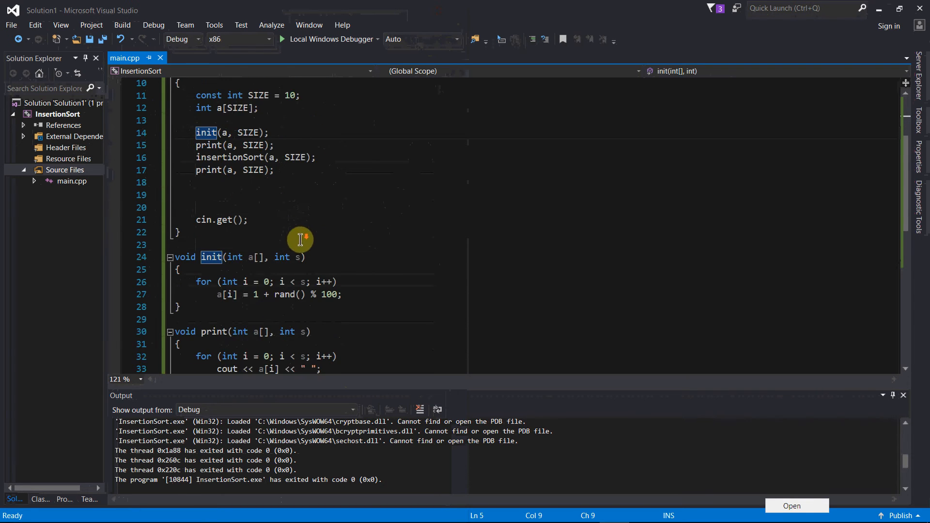
scroll(down, 3)
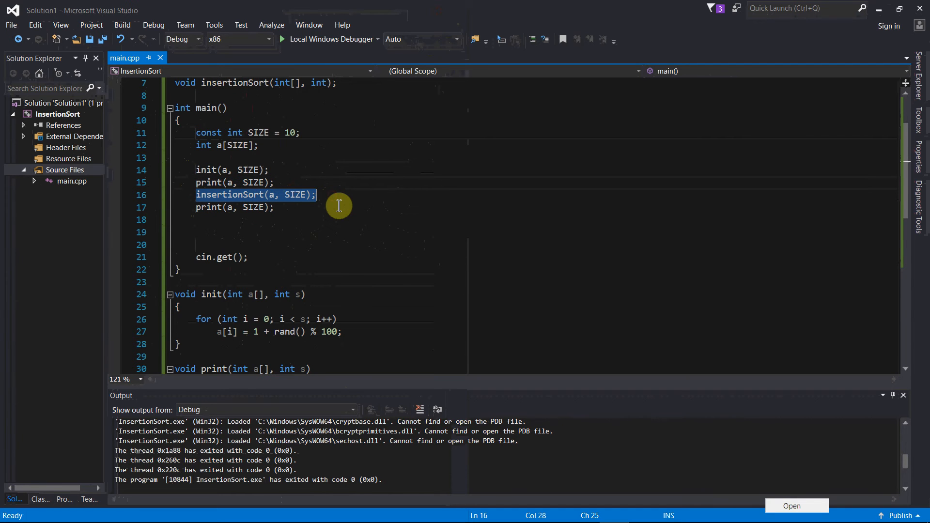
mouse_move(332, 201)
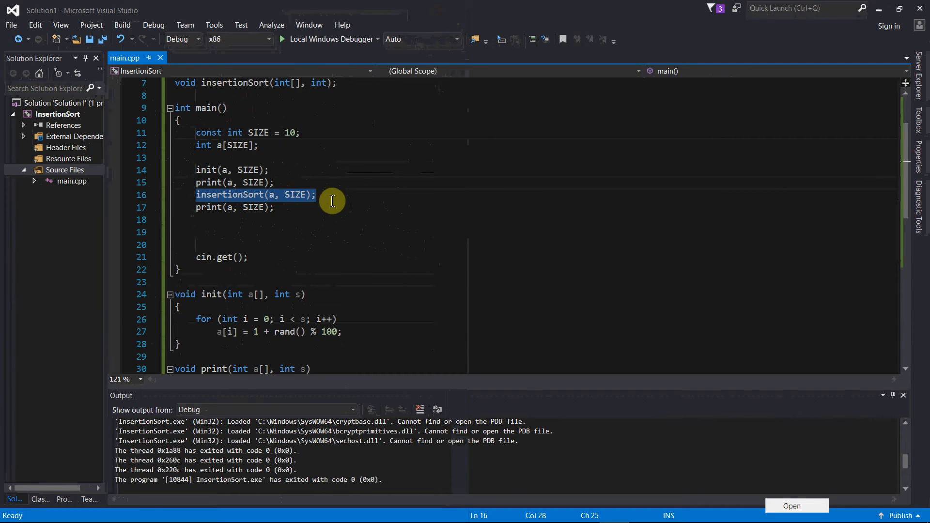
mouse_move(252, 207)
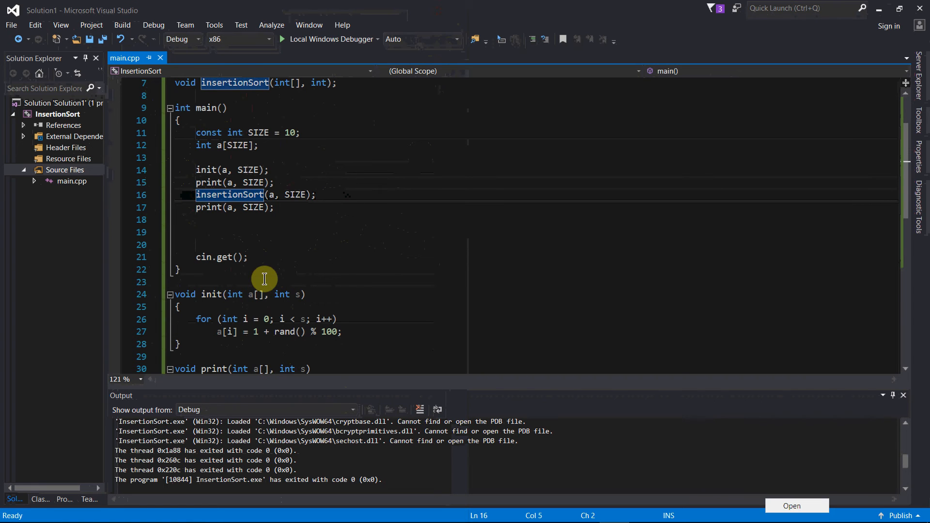
text(//)
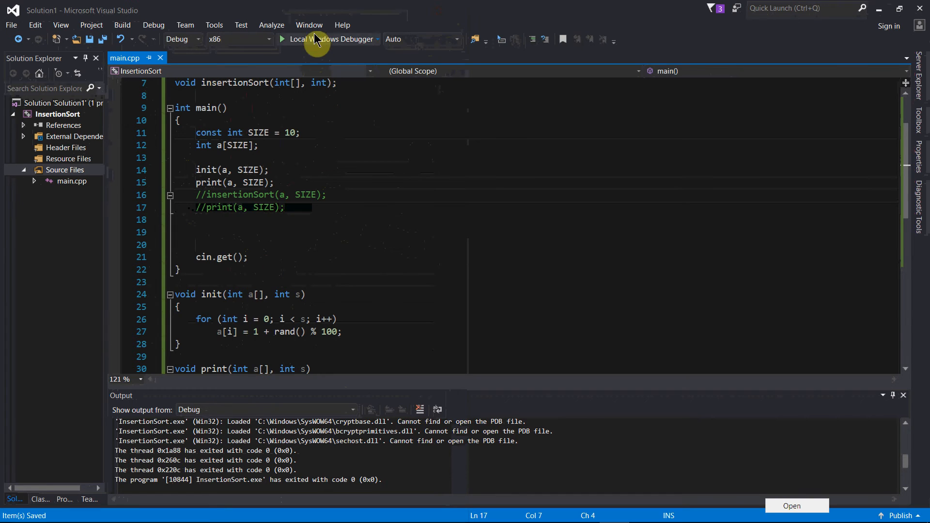
Step: Run with Local Windows Debugger to print the unsorted array, then close the console
click(304, 39)
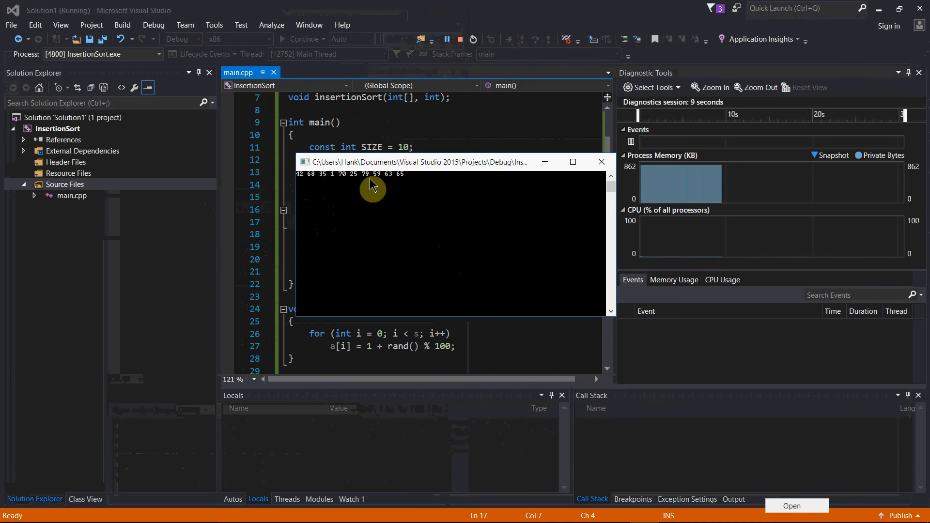
click(449, 39)
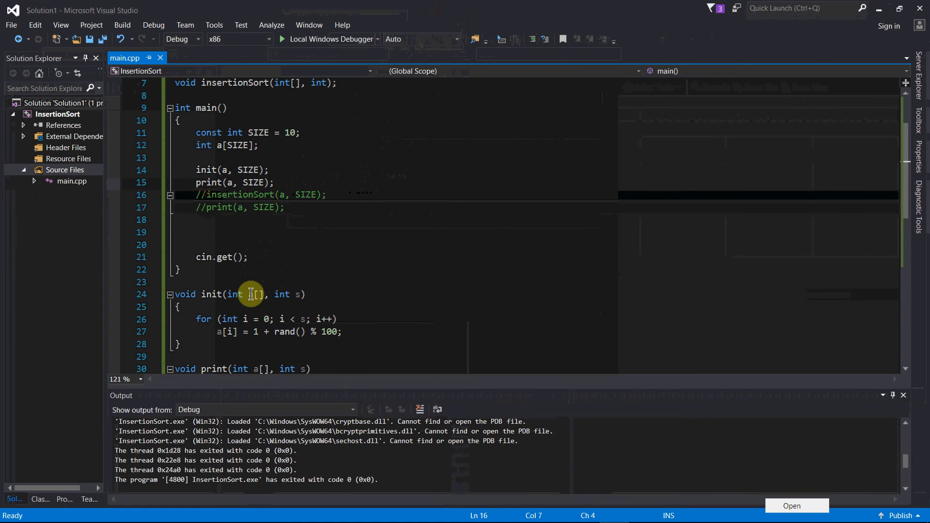
mouse_move(254, 294)
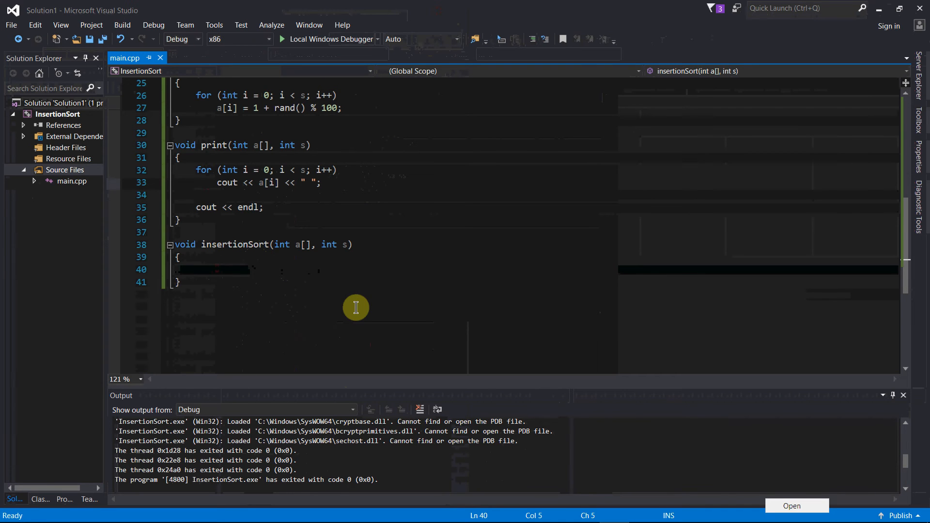
Step: Declare 'int temp, i, j;' at the top of insertionSort
text(in)
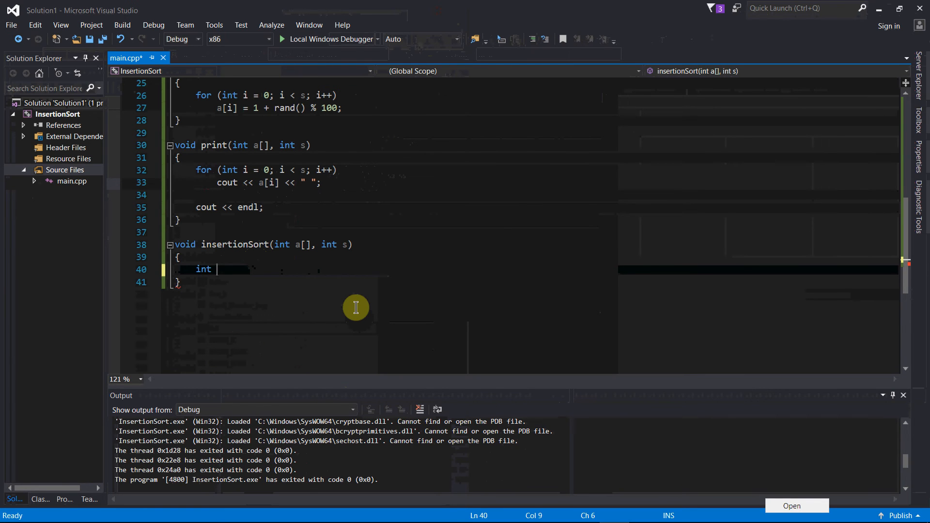
text(t)
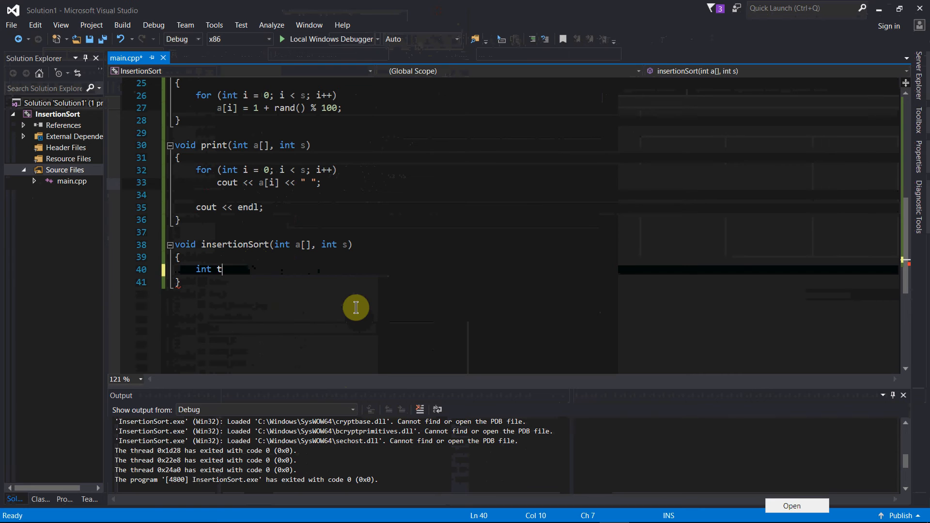
text(emp,)
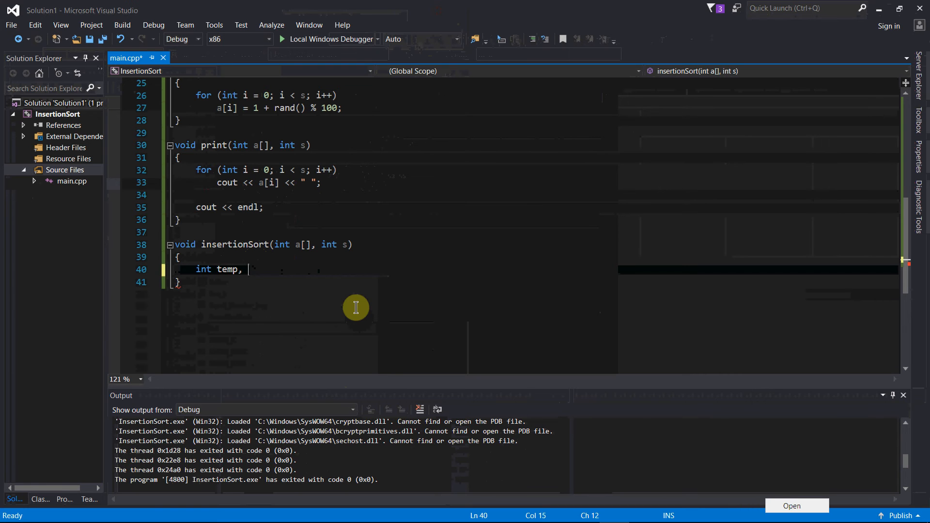
text(i,)
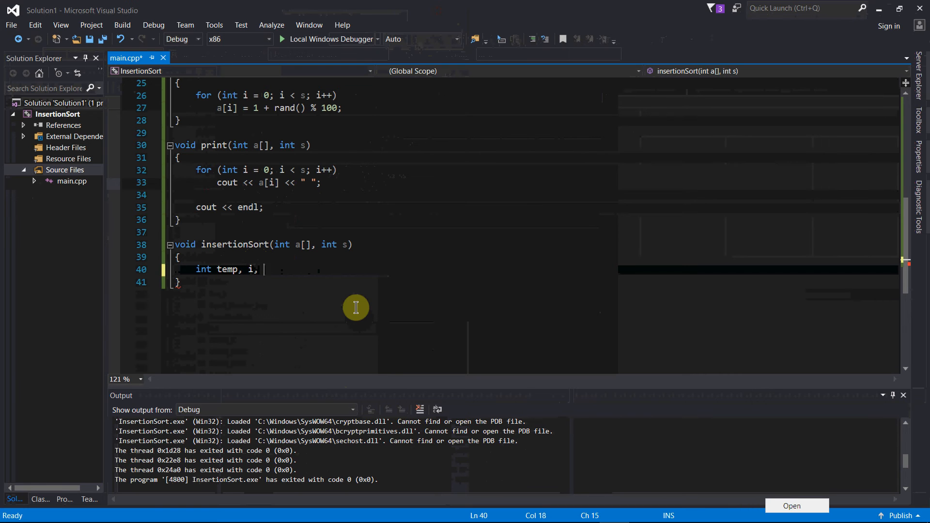
text(j;)
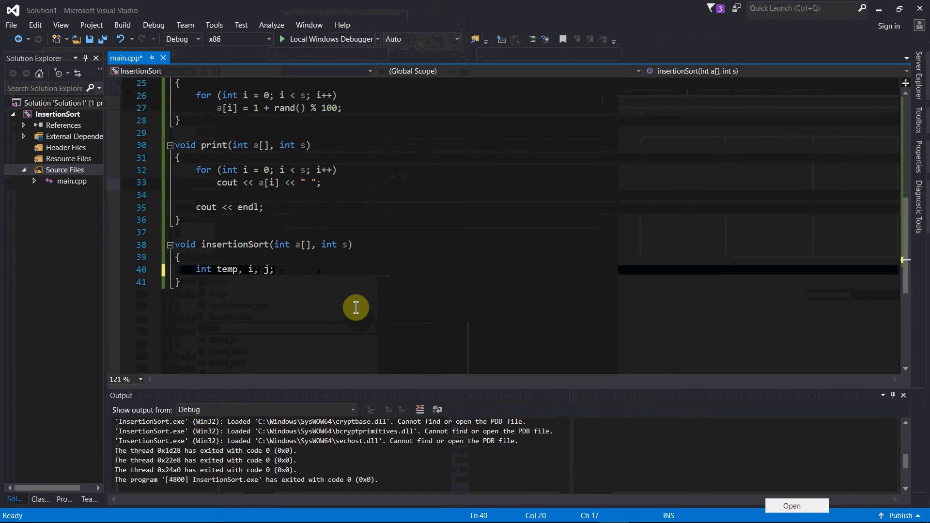
Step: Add the outer loop 'for( i = 0; i < s - 1; i++ ) {'
text(for()
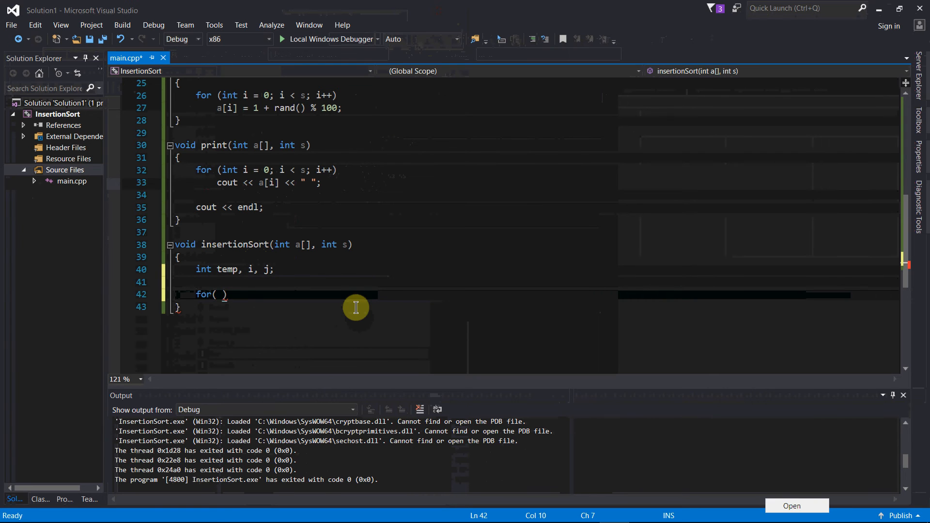
text(i =)
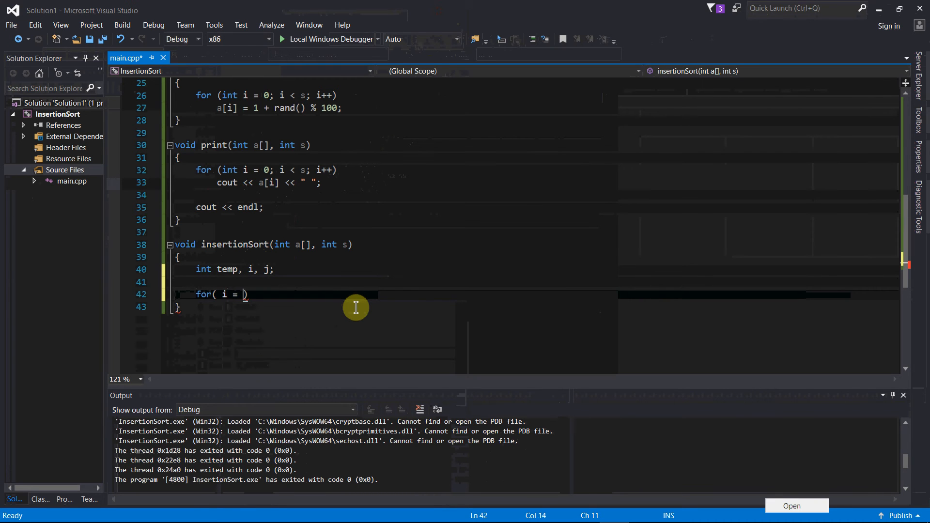
text(0)
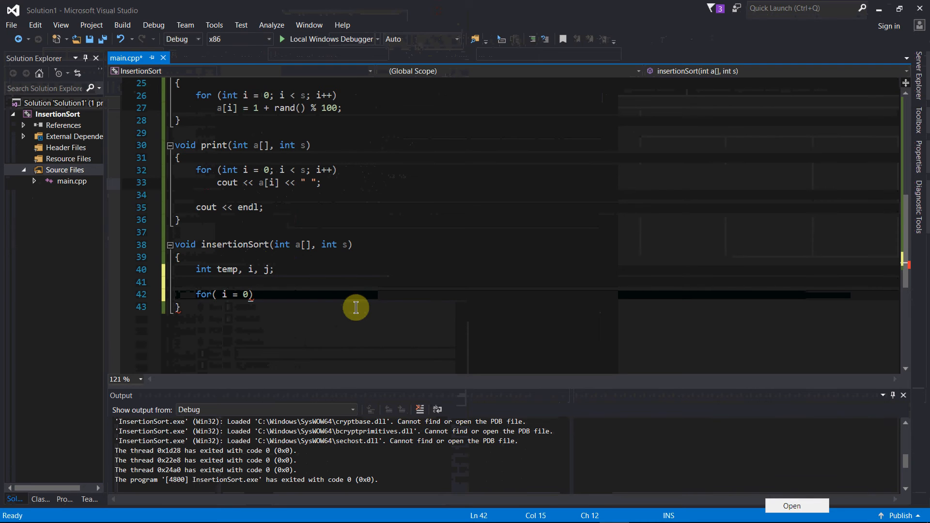
text(; i)
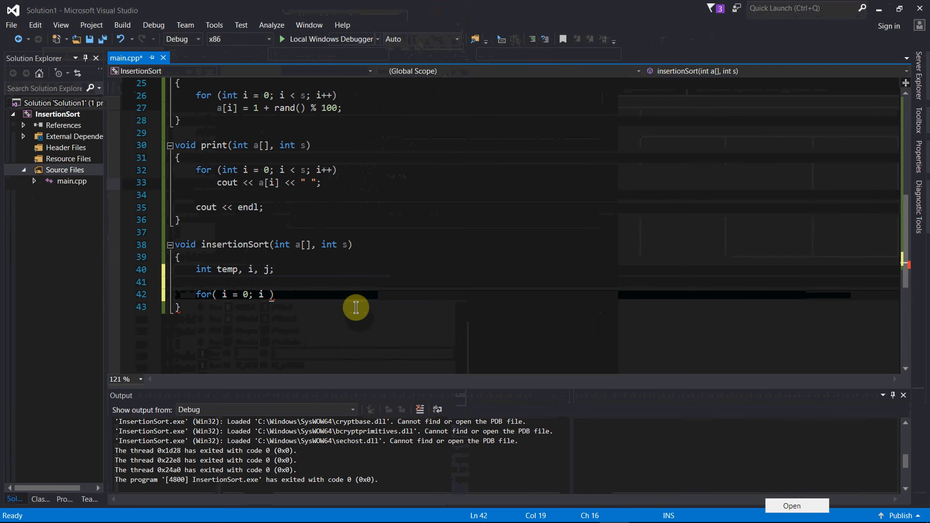
text(< s - 1; i++)
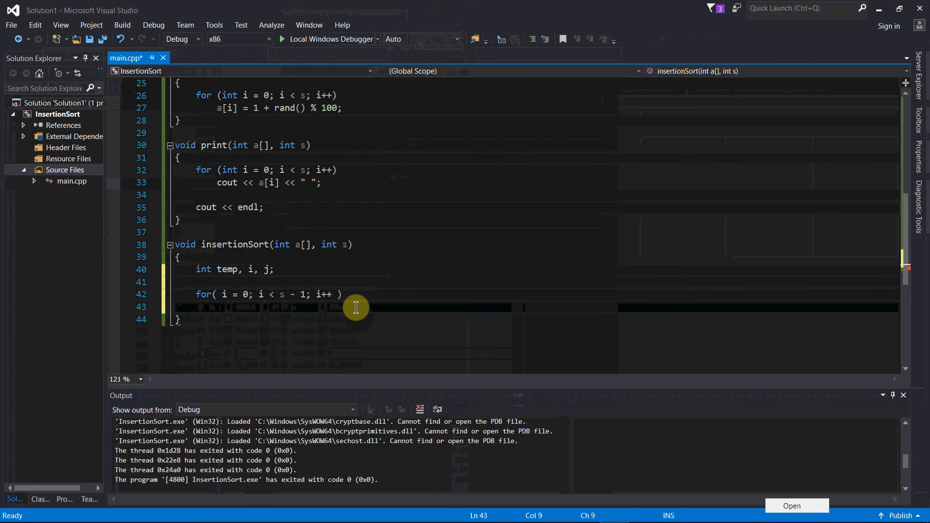
text({)
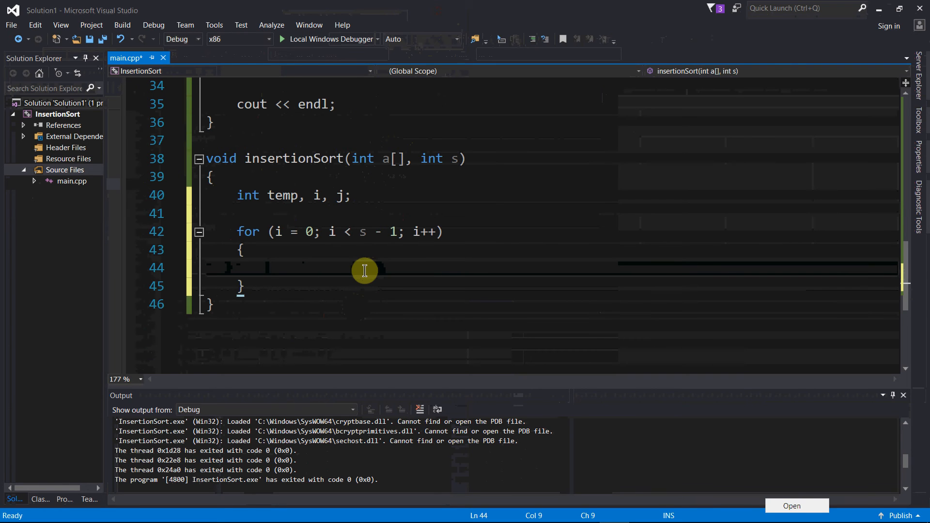
Step: Inside the loop write 'j = i + 1;' and 'temp = a[j];', then begin a while statement
text(j)
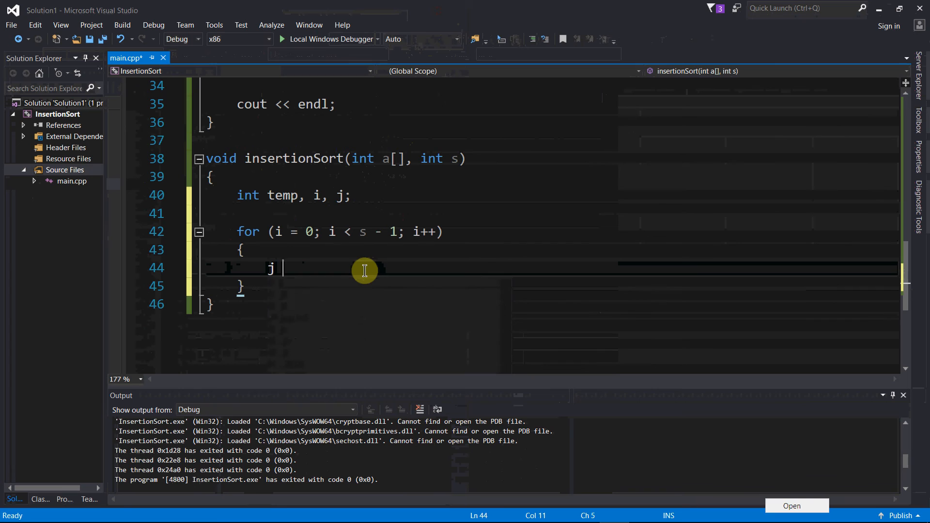
text(= i)
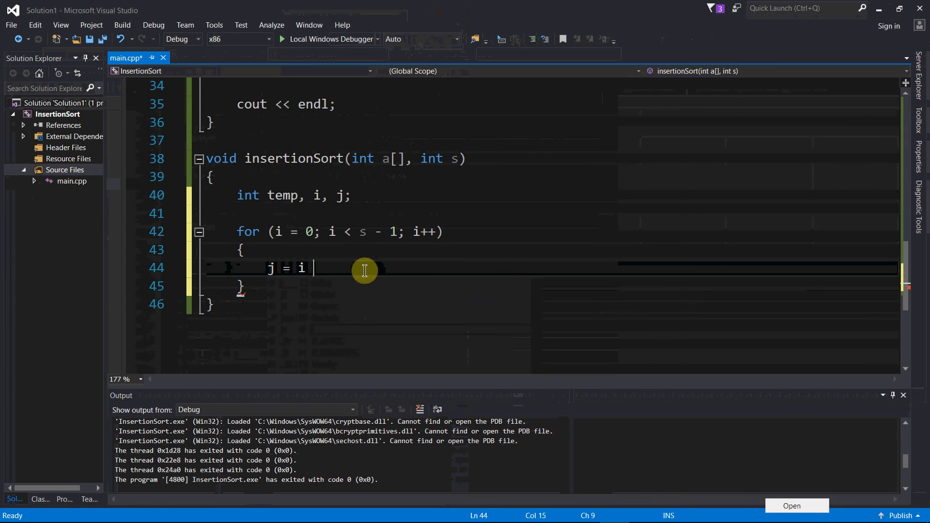
text(+ 1;)
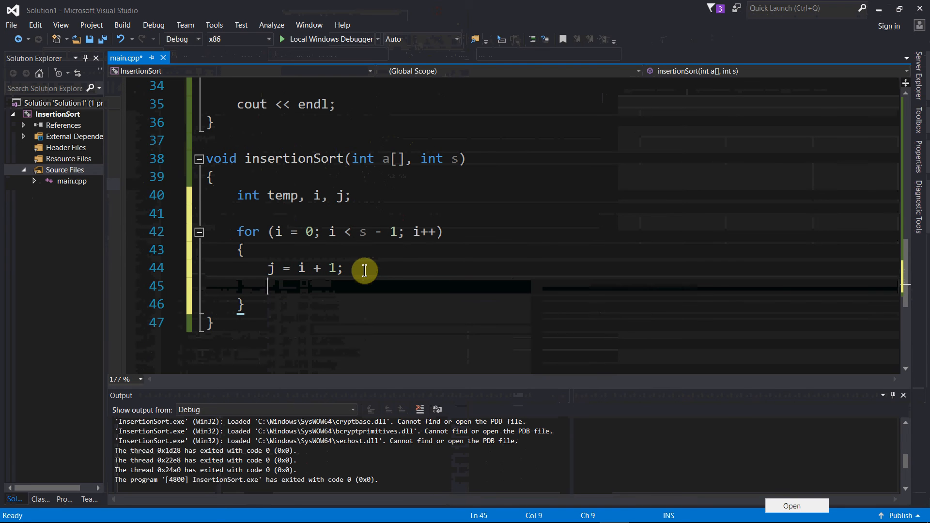
text(tem)
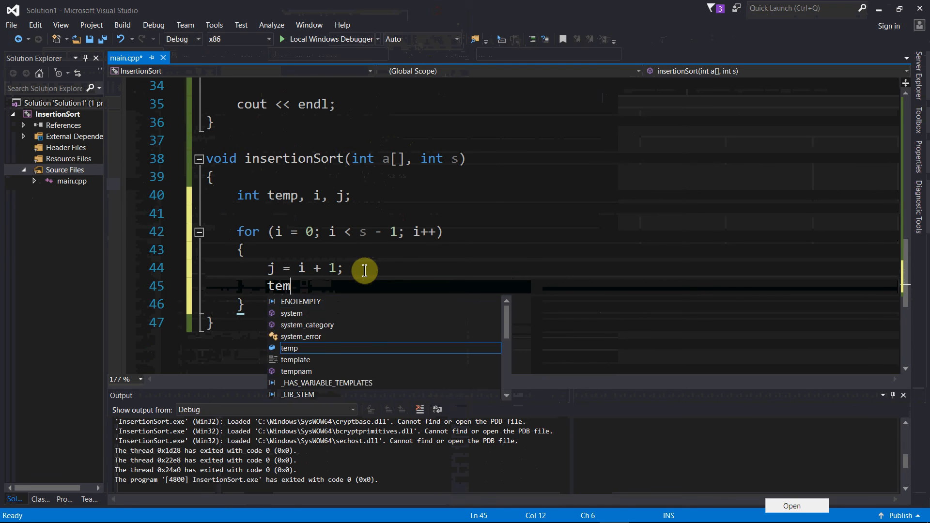
text(=)
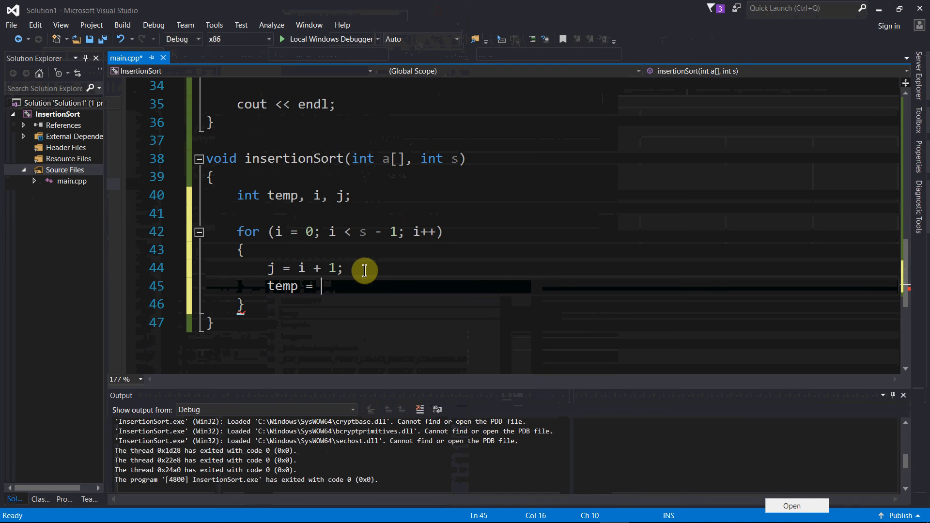
text(a)
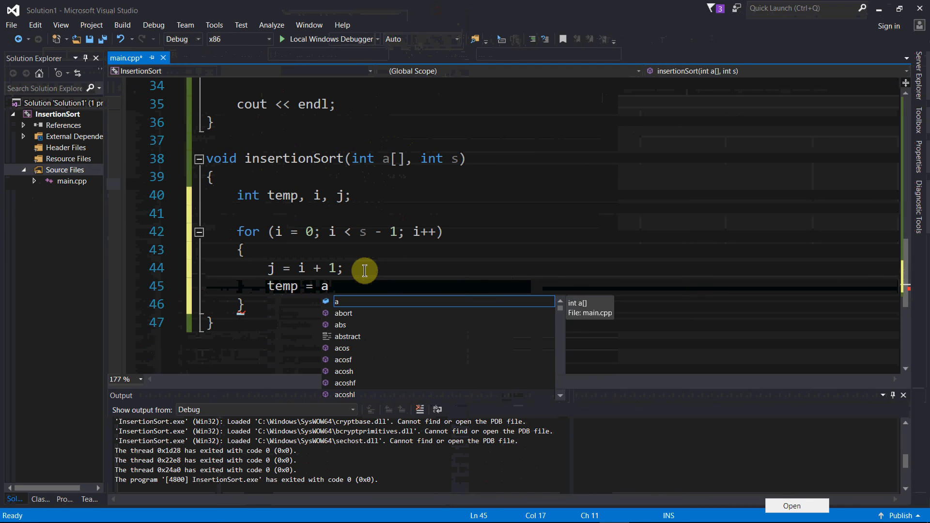
text([j]\)
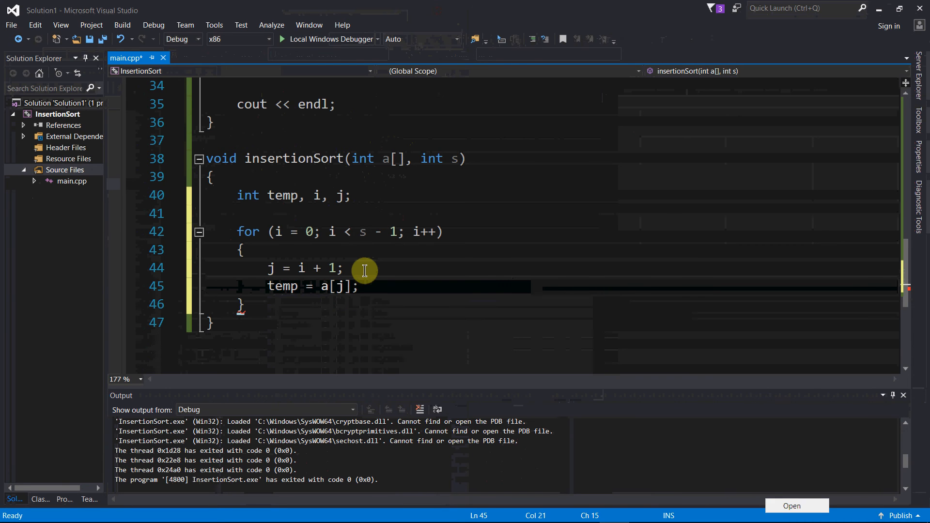
key(enter)
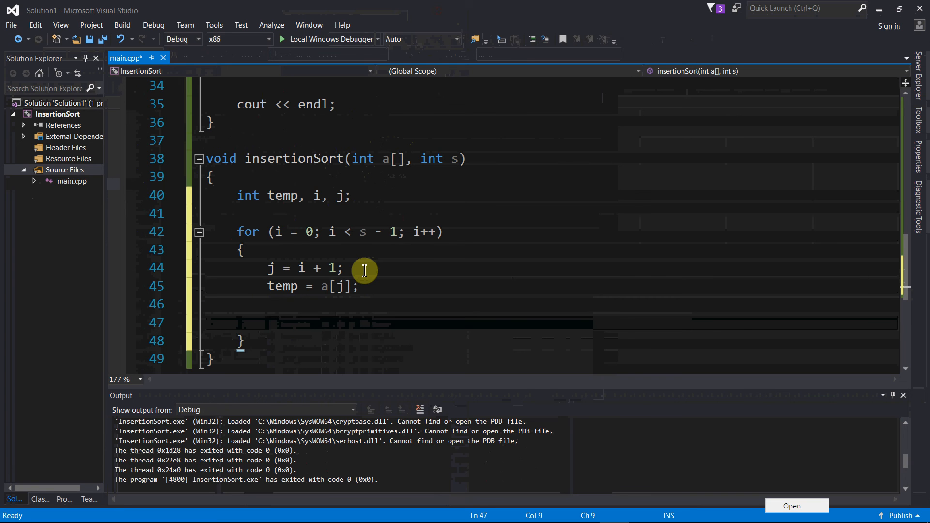
text(while)
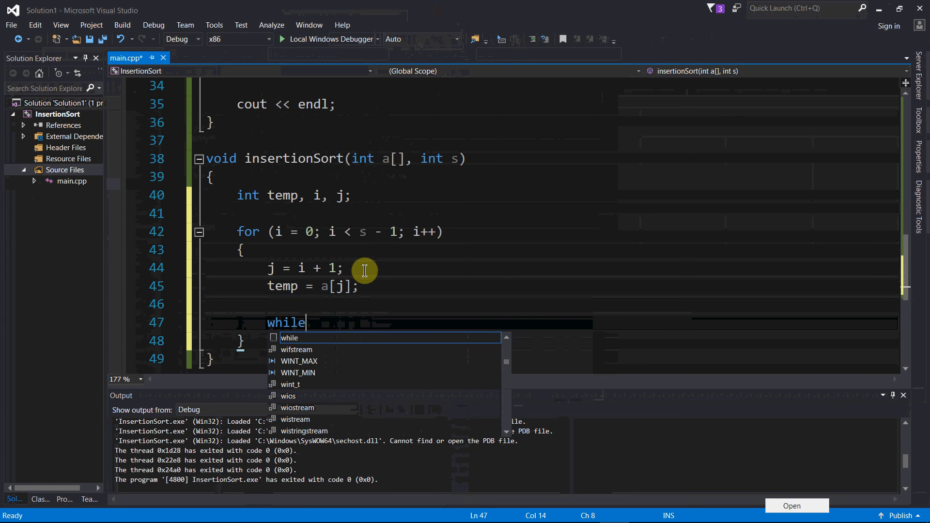
Step: Give the while loop the condition 'j > 0 && temp < a[j - 1]'
text(()
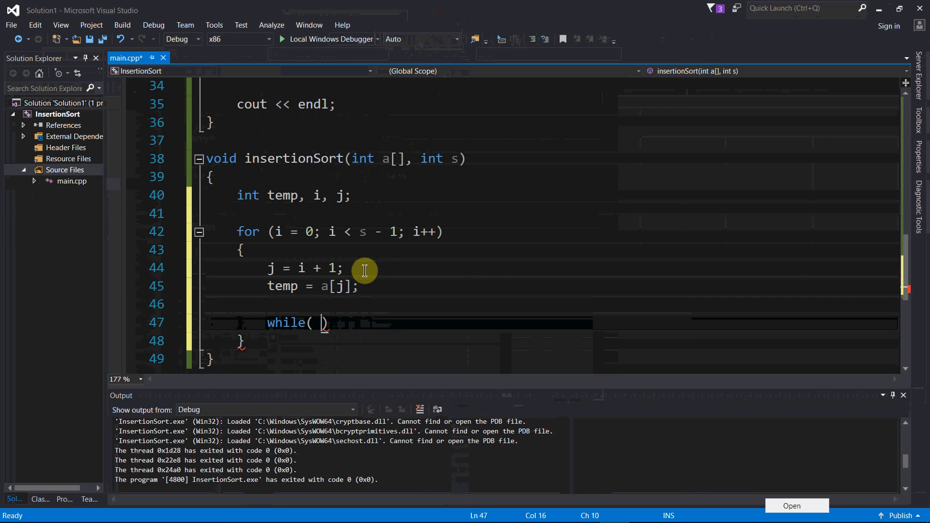
text(temp <)
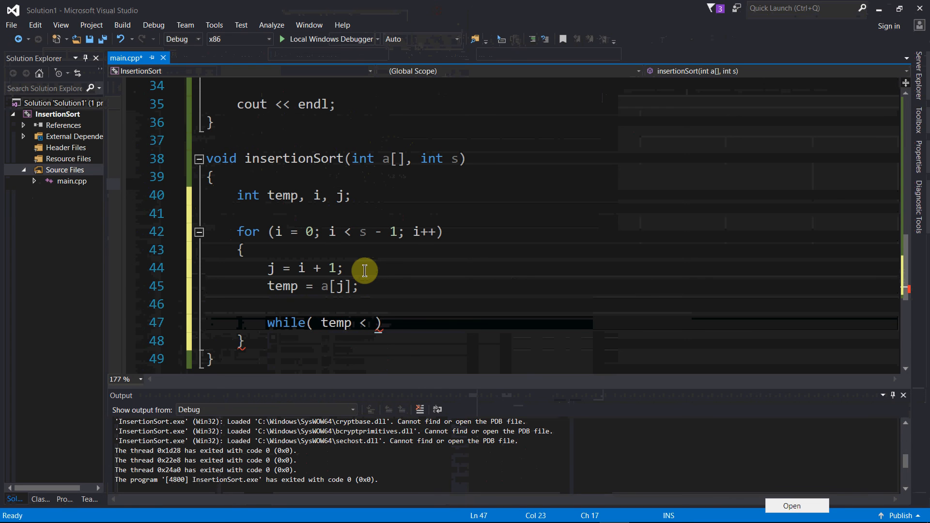
text(a[j])
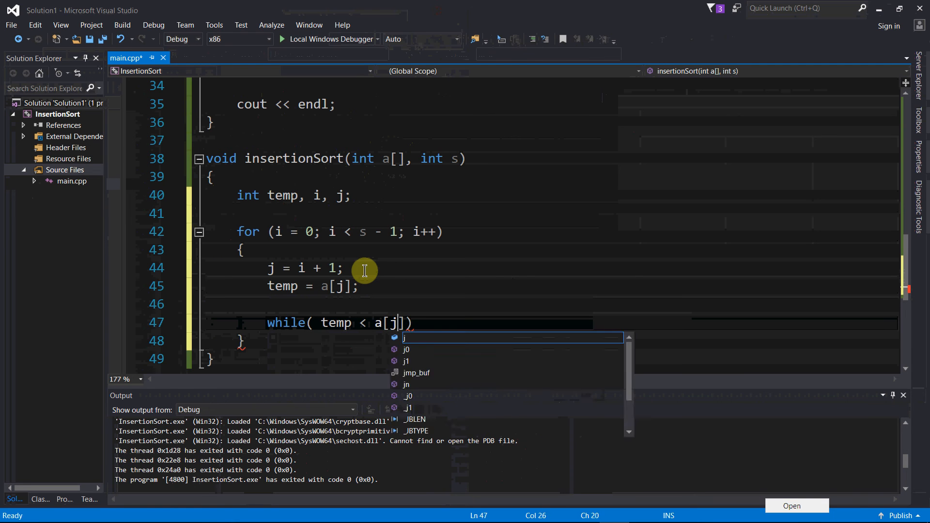
text(-1)
text({)
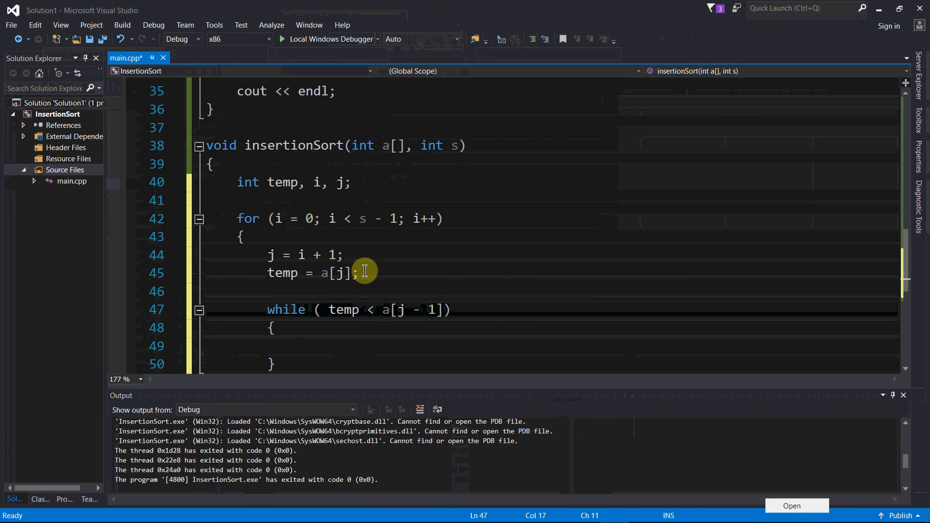
text(j > 0 &&)
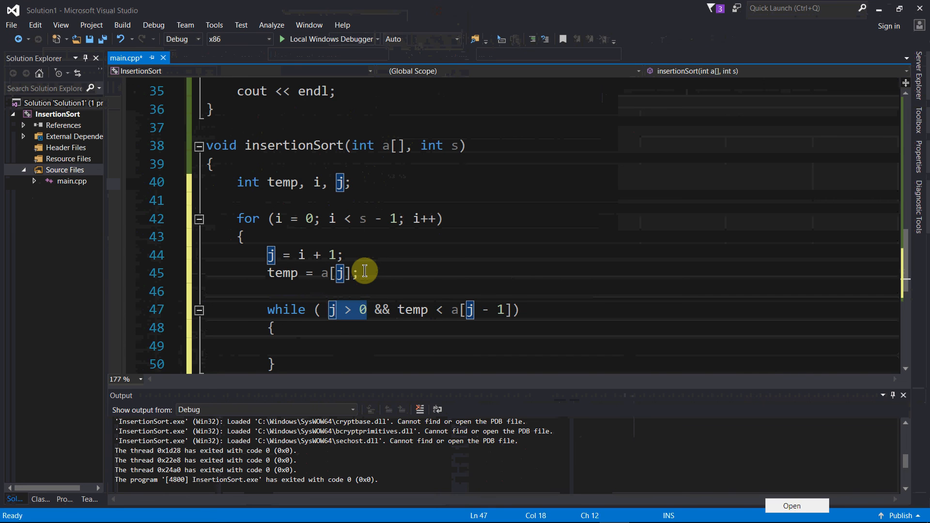
double_click(282, 273)
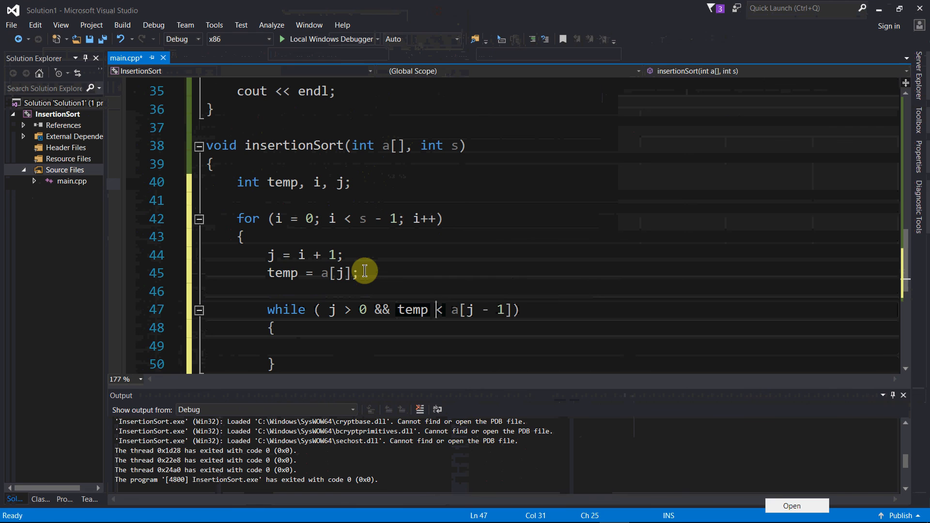
drag(436, 310, 513, 310)
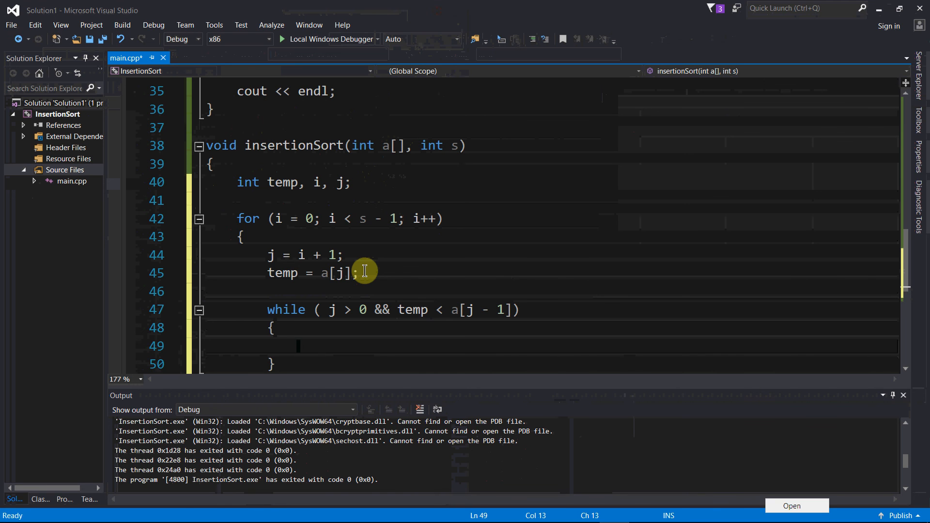
Step: Write the while-loop body as a[j] = a[j - 1]; followed by j--;
text(a[])
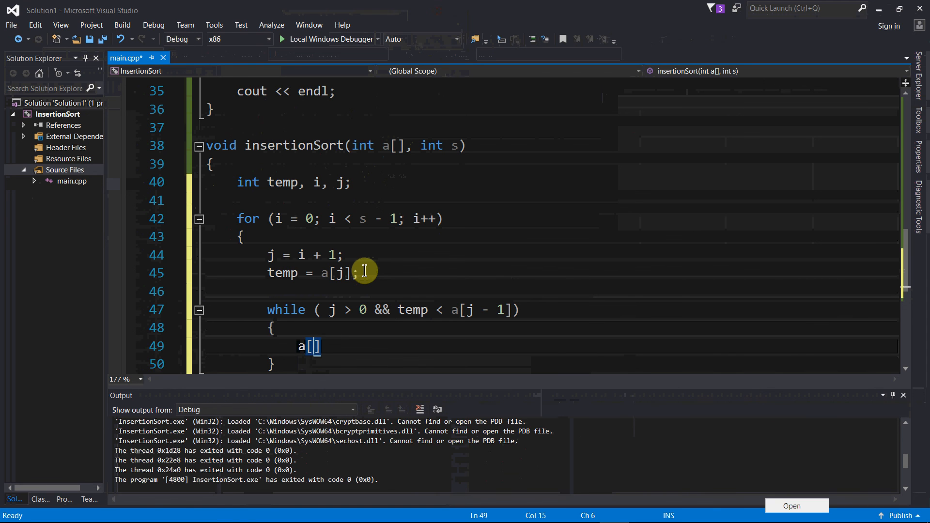
text(j)
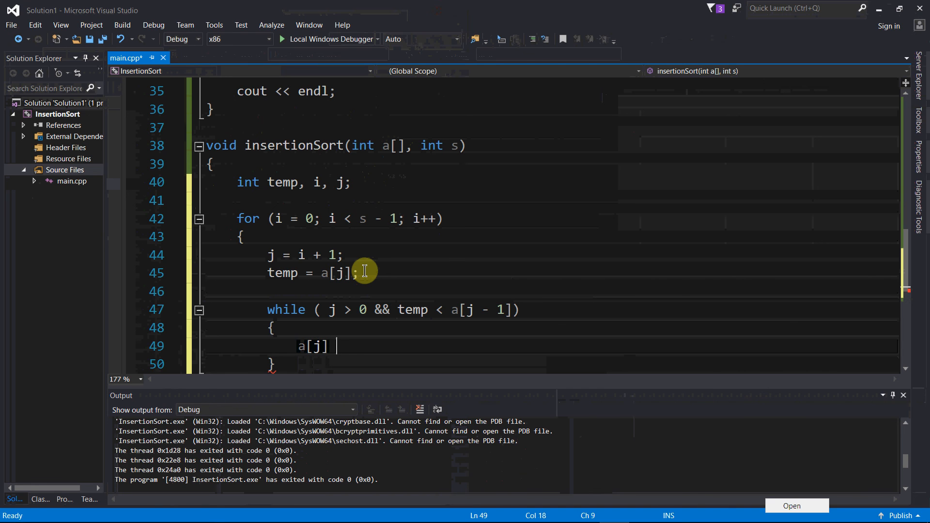
text(= a[])
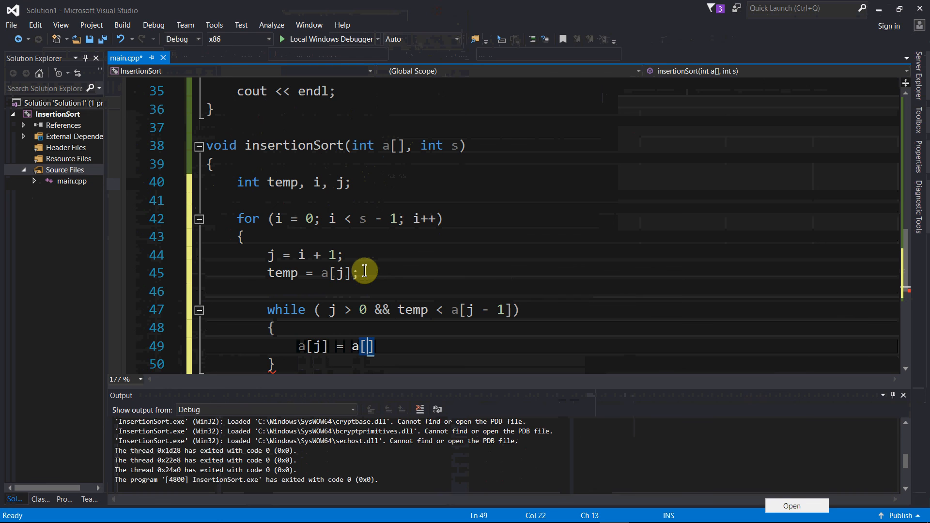
text(j-1)
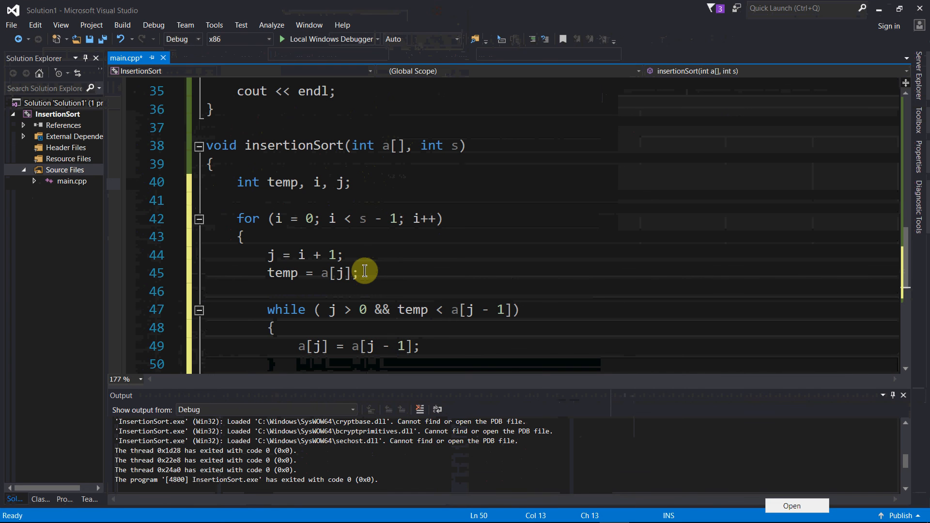
text(j--;)
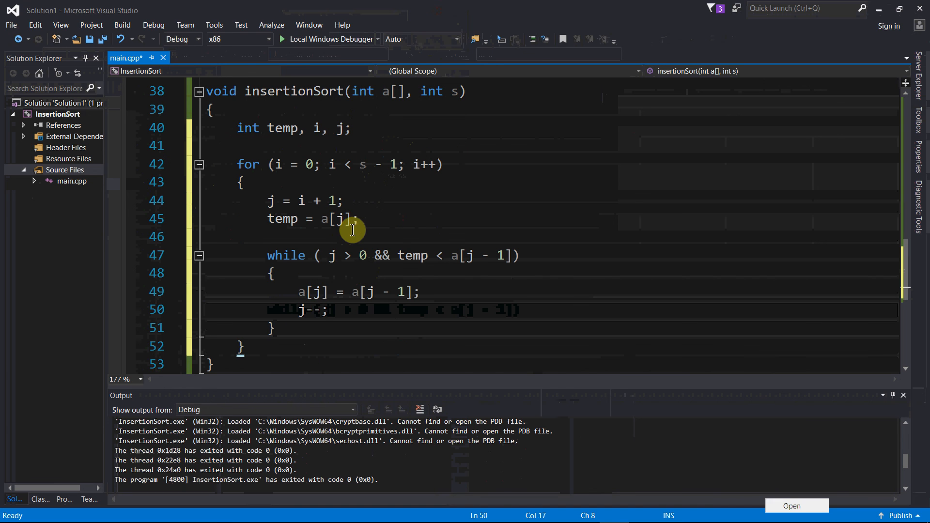
mouse_move(265, 234)
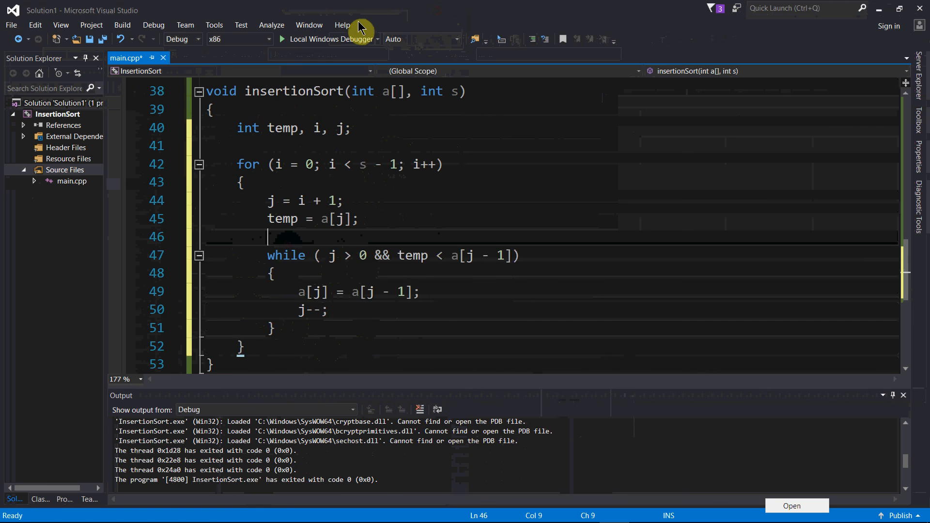
Step: Add the comment // shifting elements to the right above the while loop
text(// s)
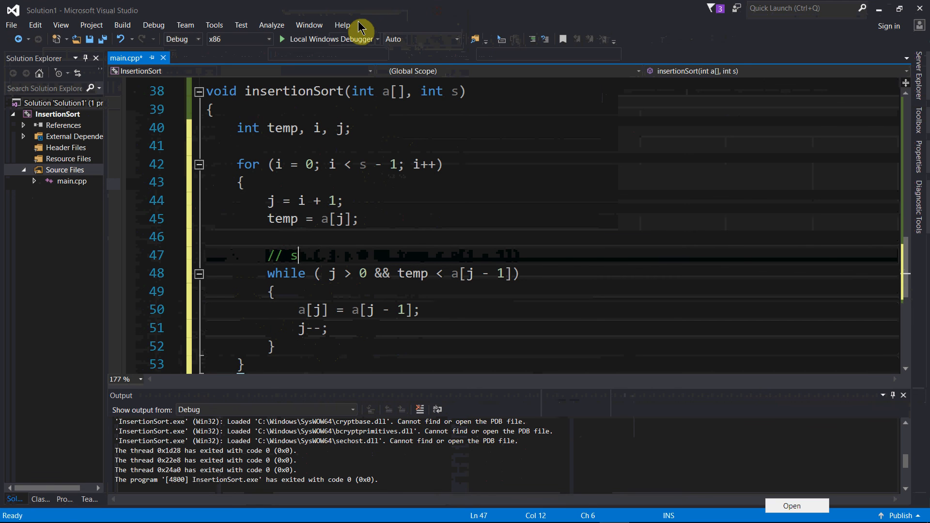
text(hifting elements to the)
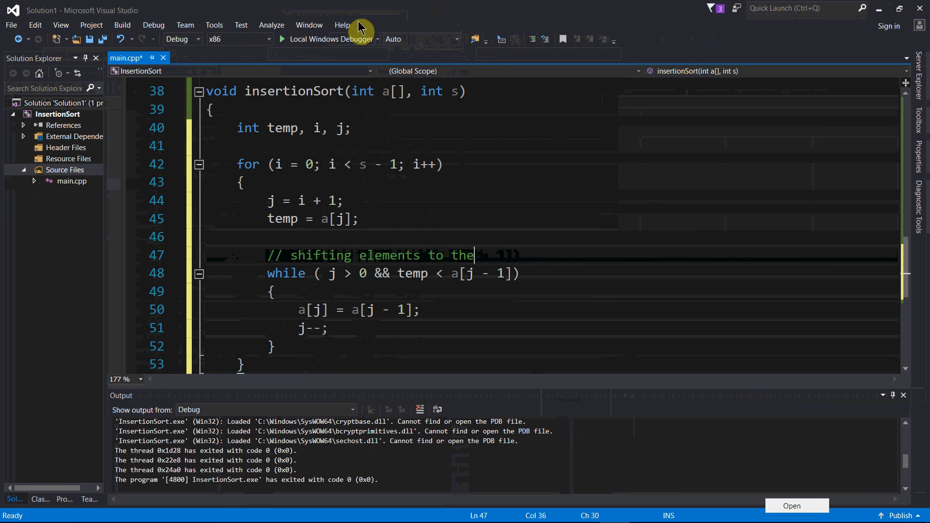
text(right)
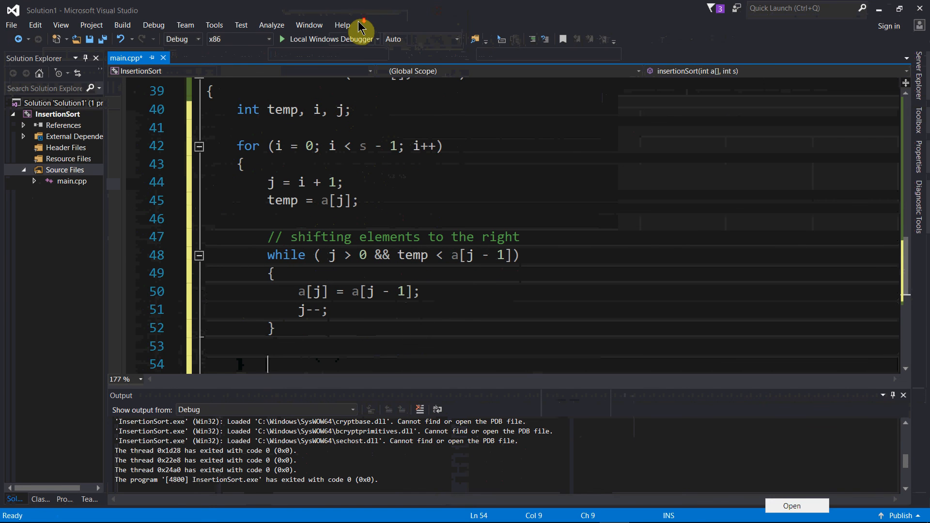
scroll(down, 3)
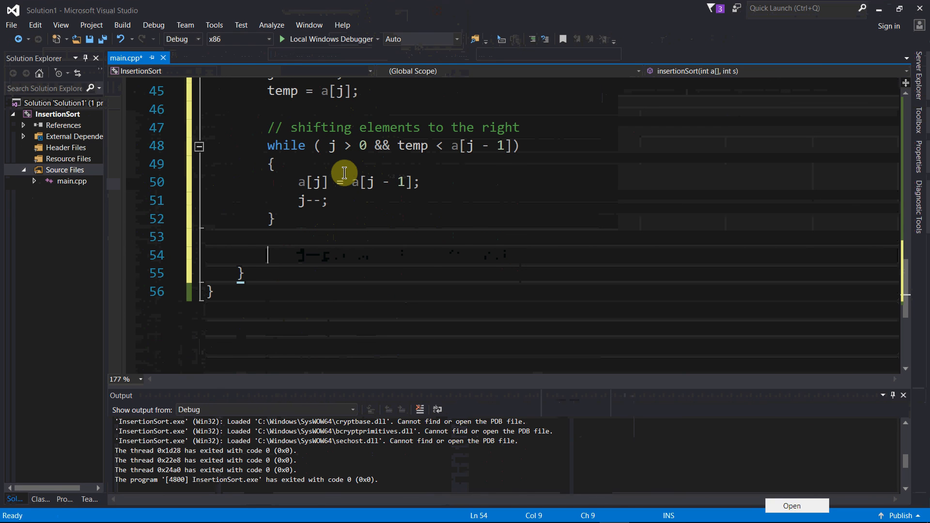
Step: After the loop, comment // put the card in it's correct position and assign a[j] = temp;
text(// put the card)
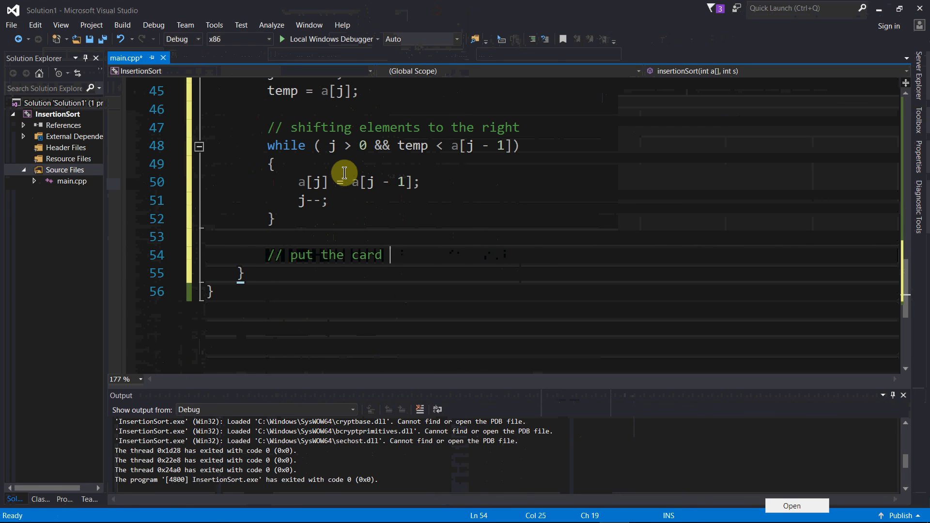
text(in it's correct position)
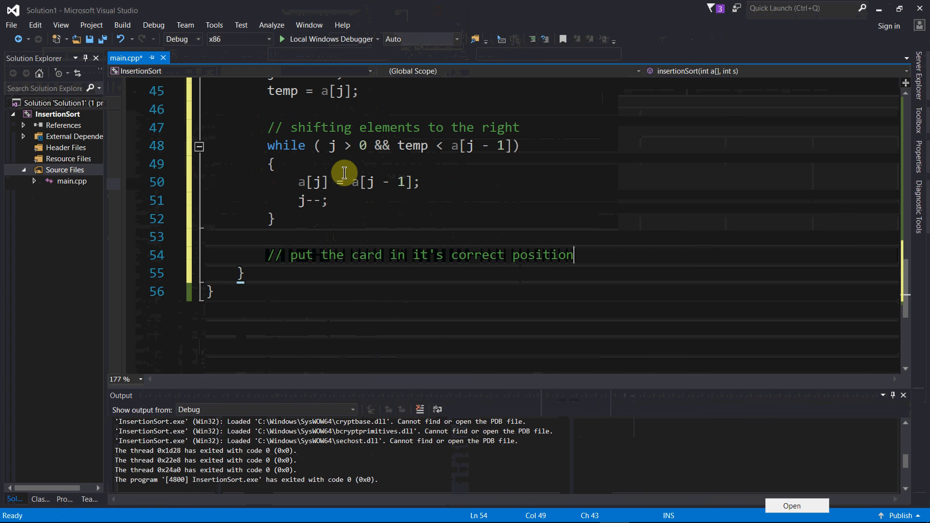
key(enter)
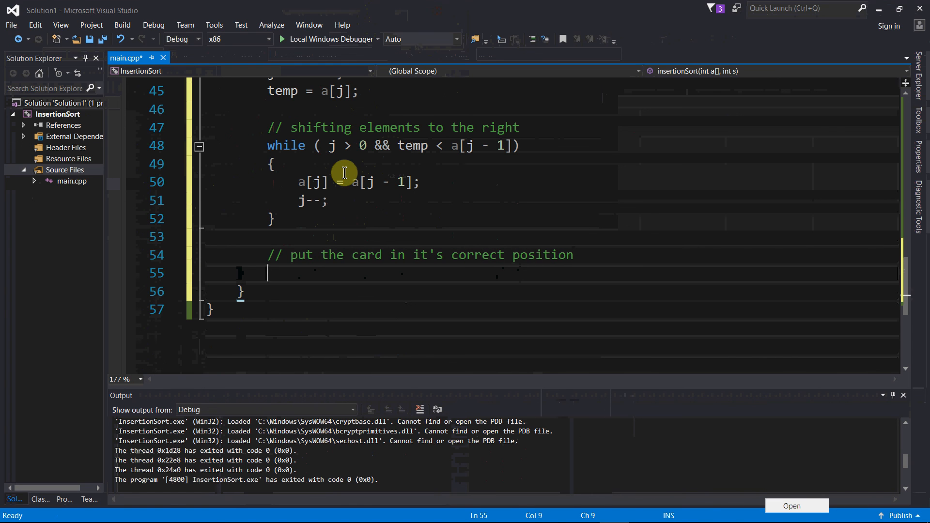
text(a[])
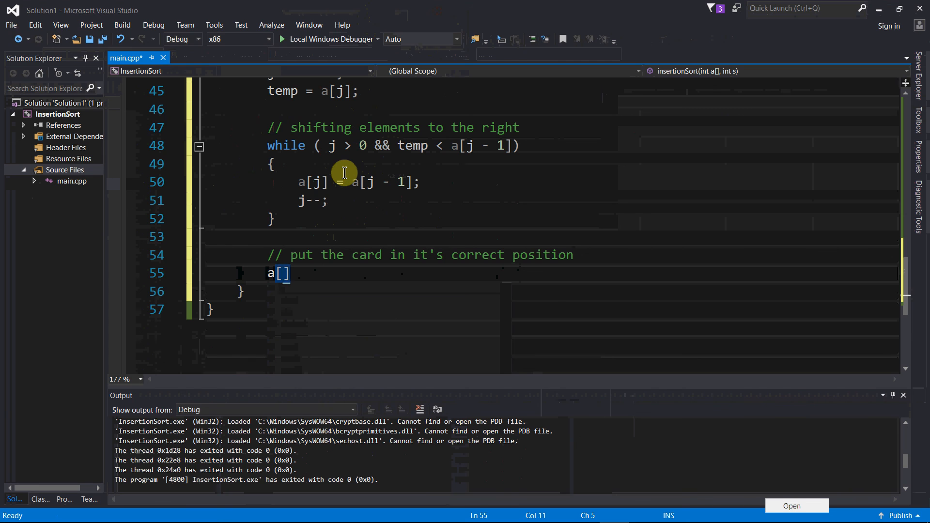
text(j)
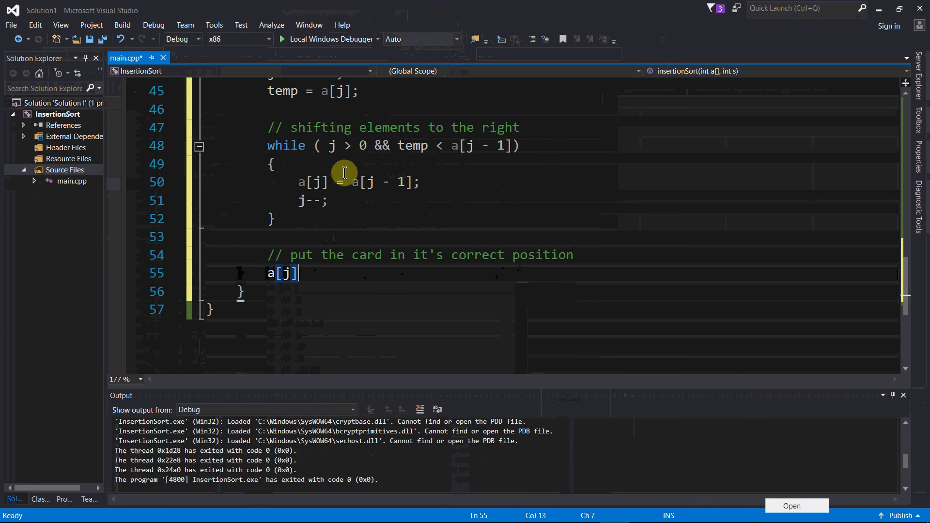
text(=)
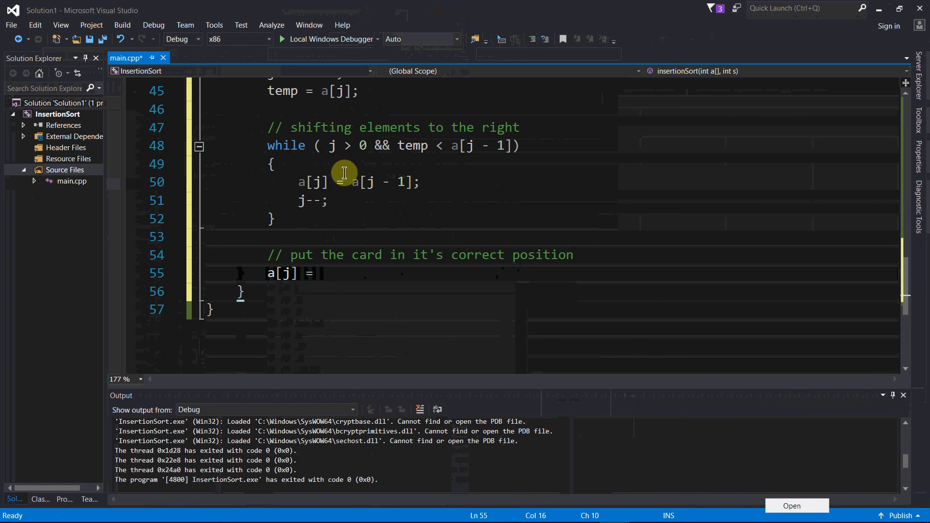
text(temp;)
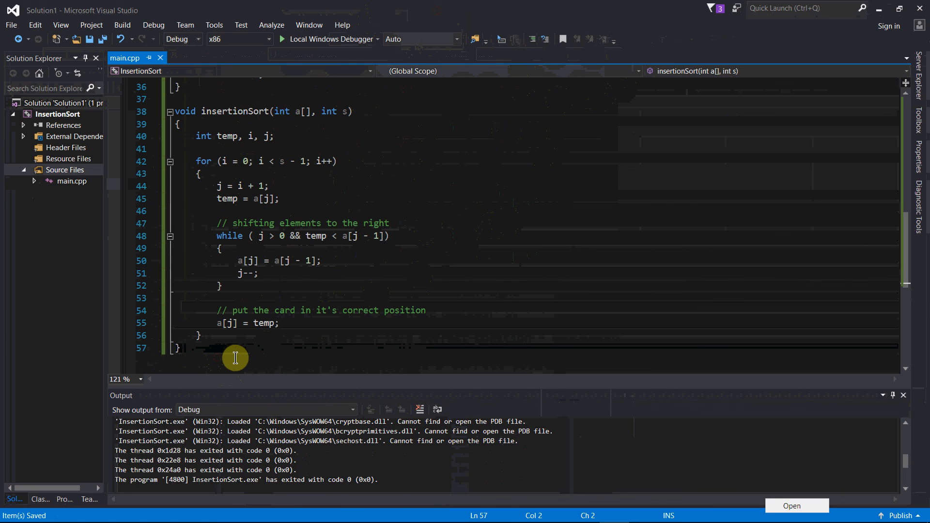
mouse_move(290, 295)
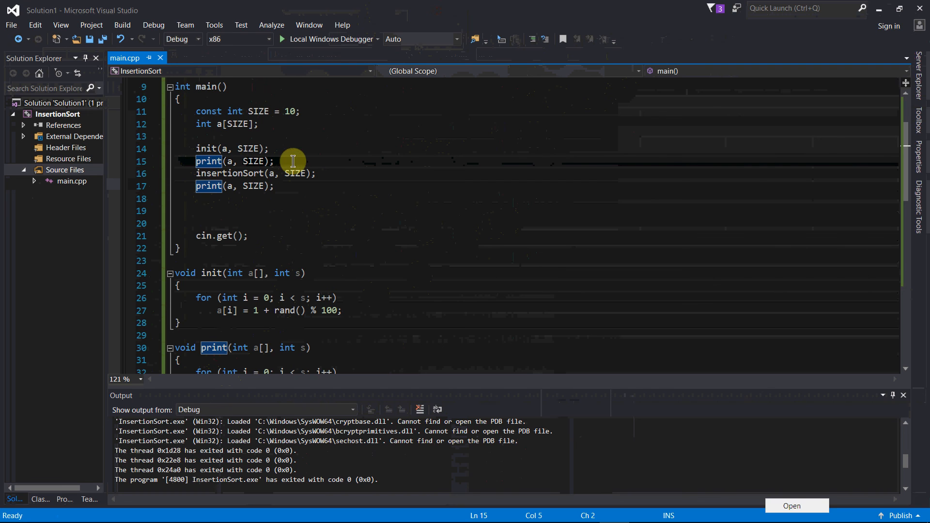
mouse_move(327, 174)
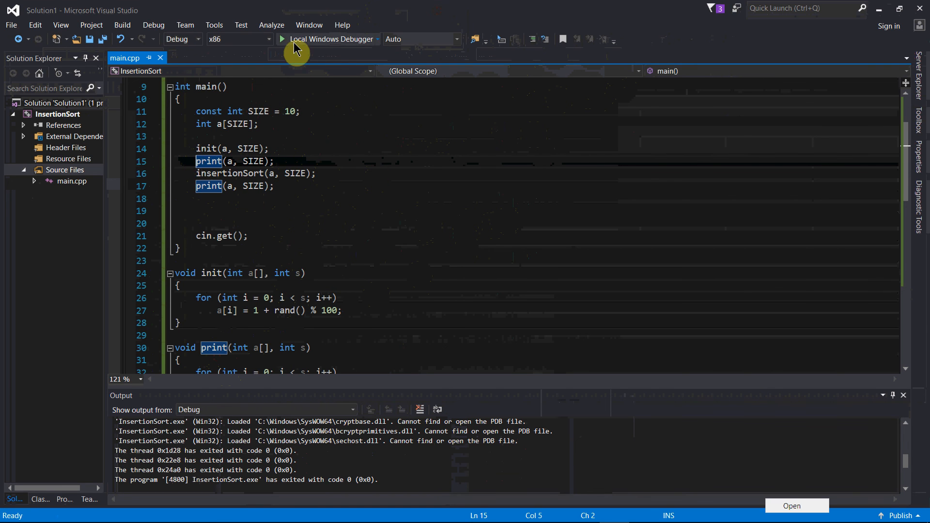
Step: Build and run with Local Windows Debugger to show the unsorted then sorted arrays
click(283, 39)
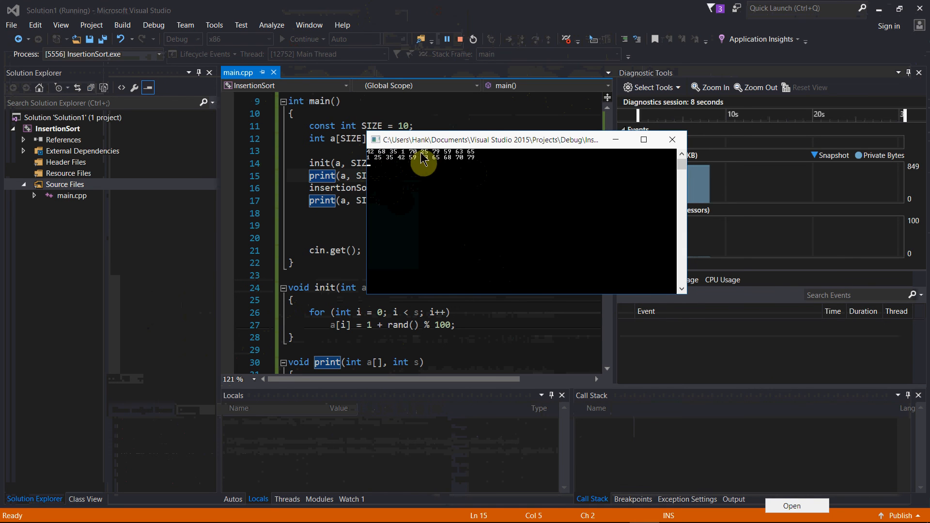
mouse_move(484, 160)
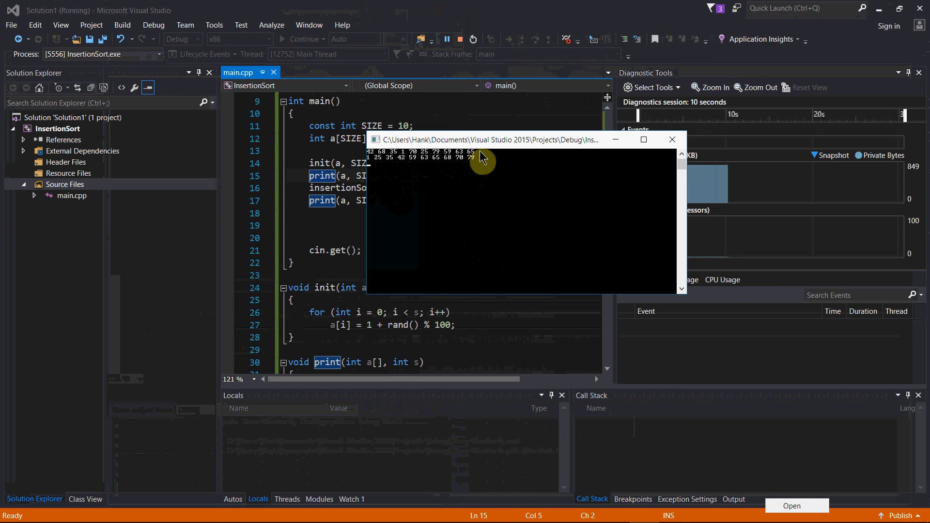
mouse_move(534, 191)
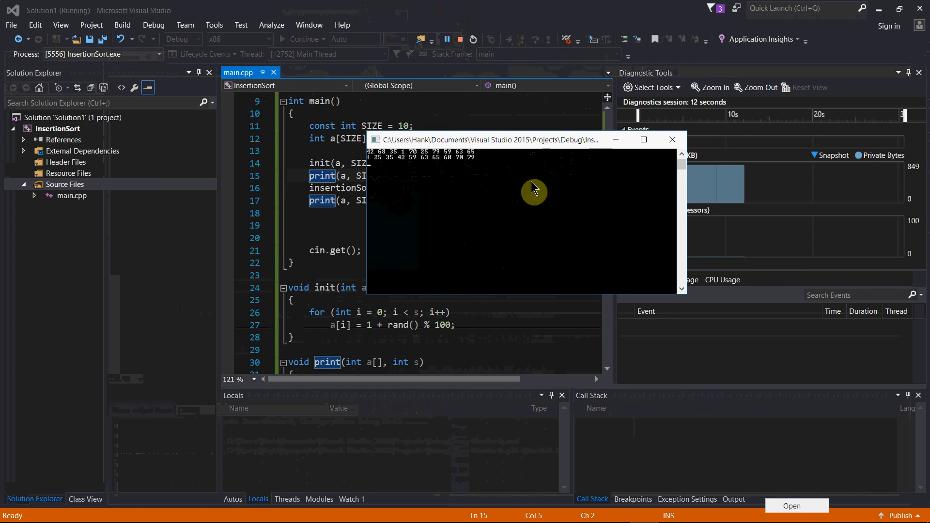
mouse_move(369, 165)
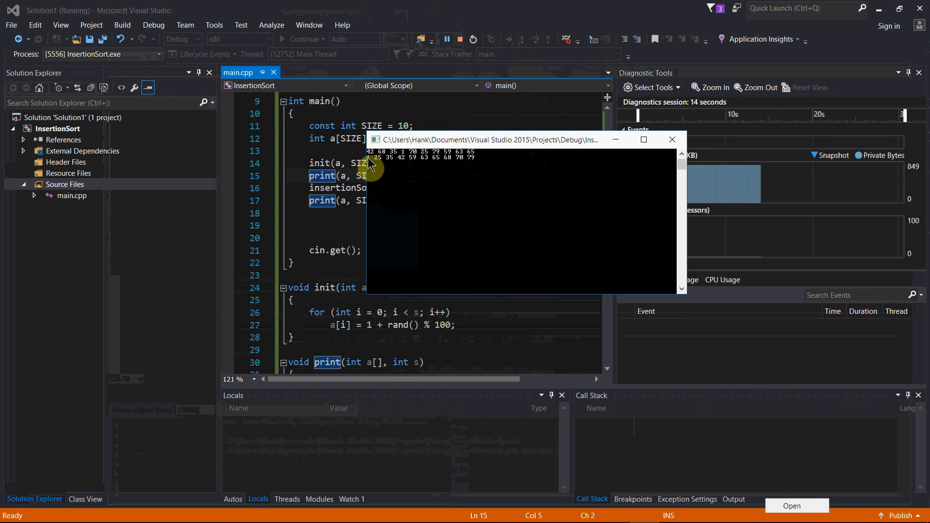
mouse_move(400, 168)
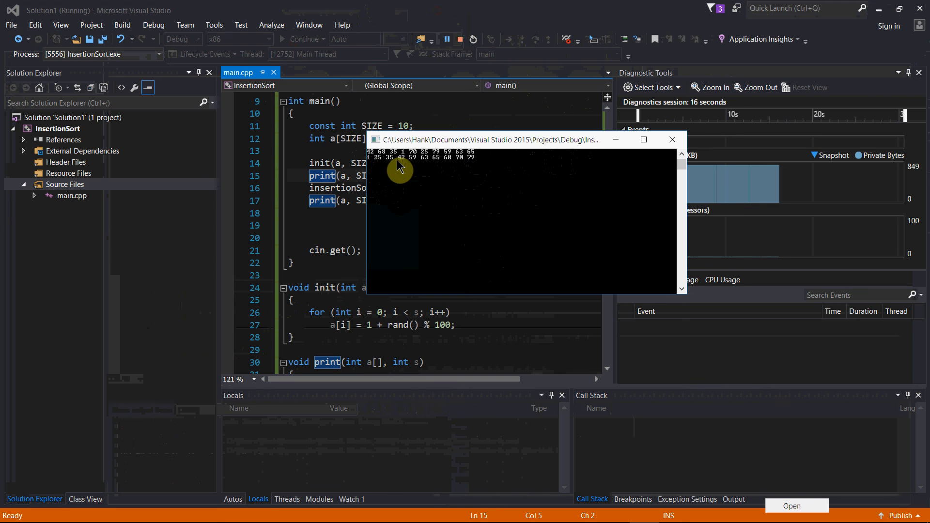